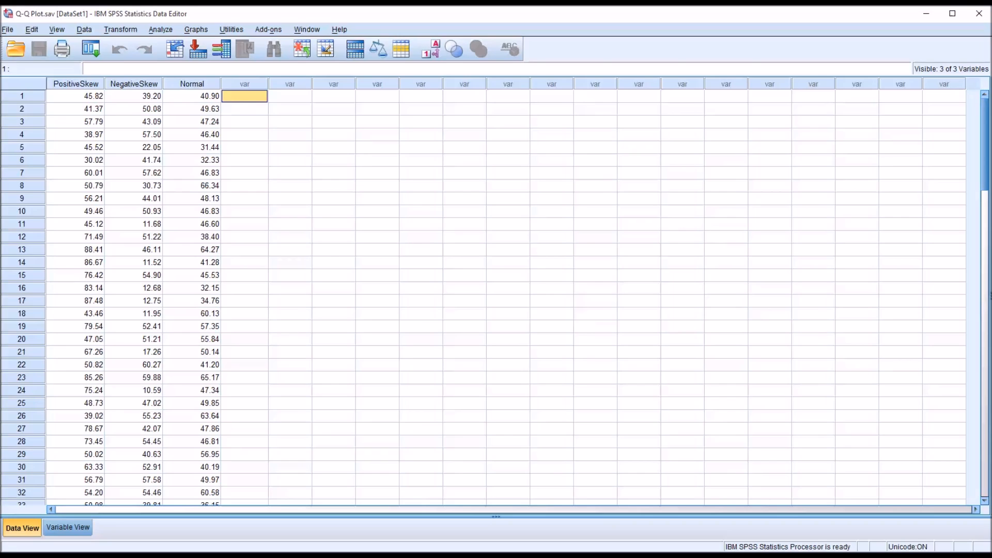
mouse_move(227, 113)
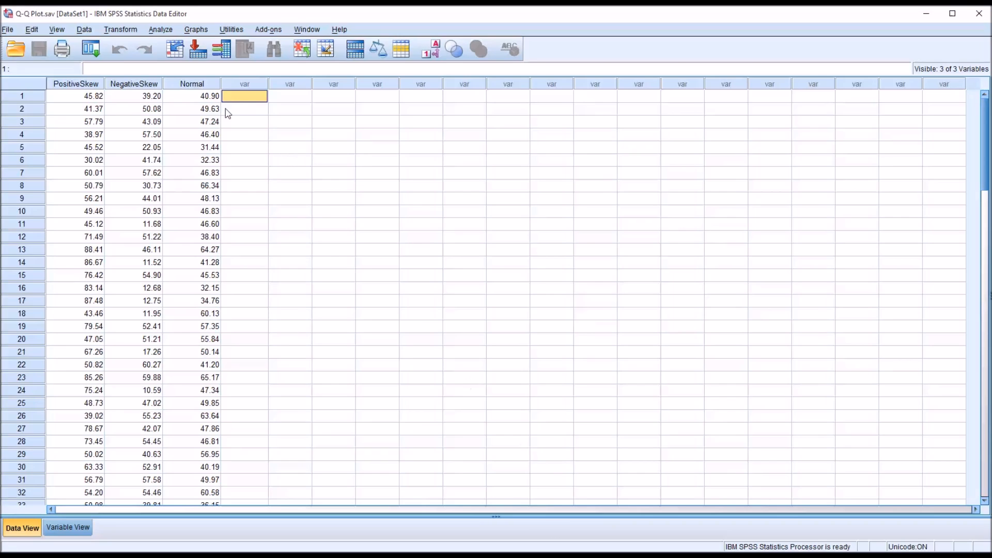
mouse_move(131, 112)
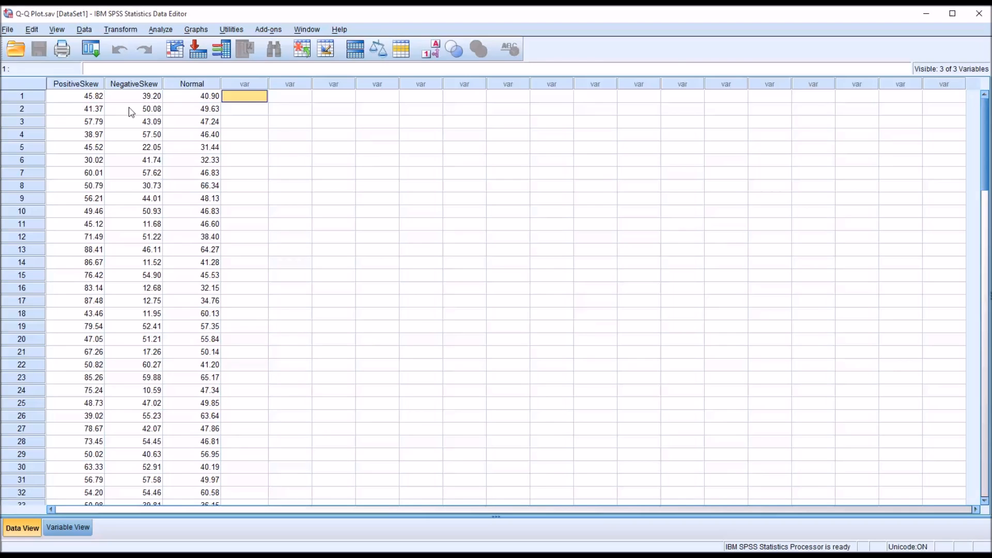
Review the PositiveSkew and Normal columns, then start an Explore analysis from Descriptive Statistics
left_click(74, 84)
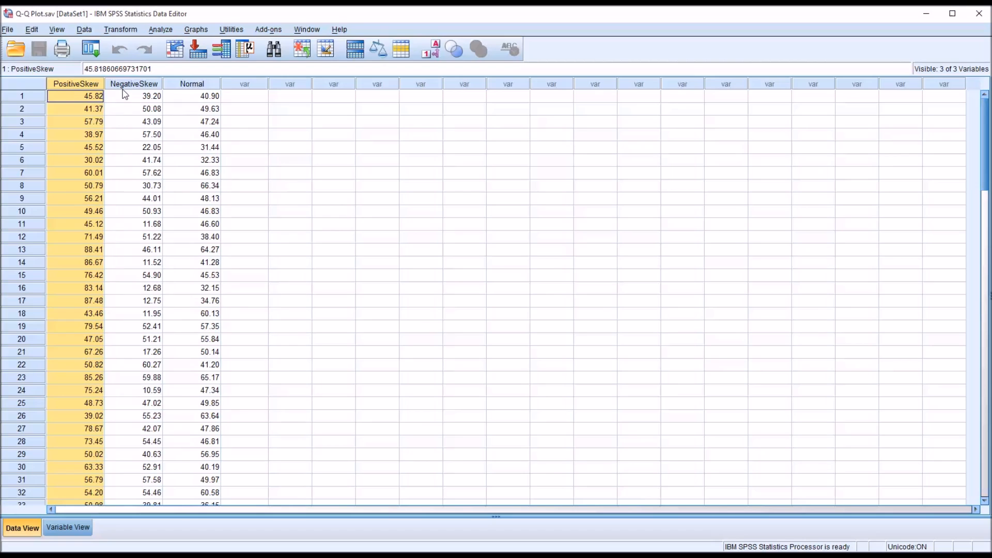
left_click(134, 95)
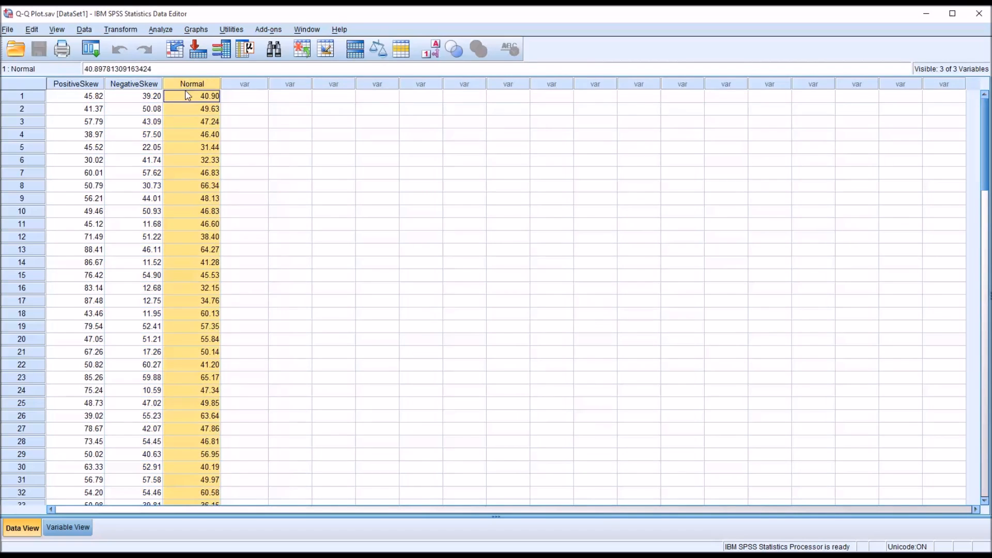
mouse_move(232, 104)
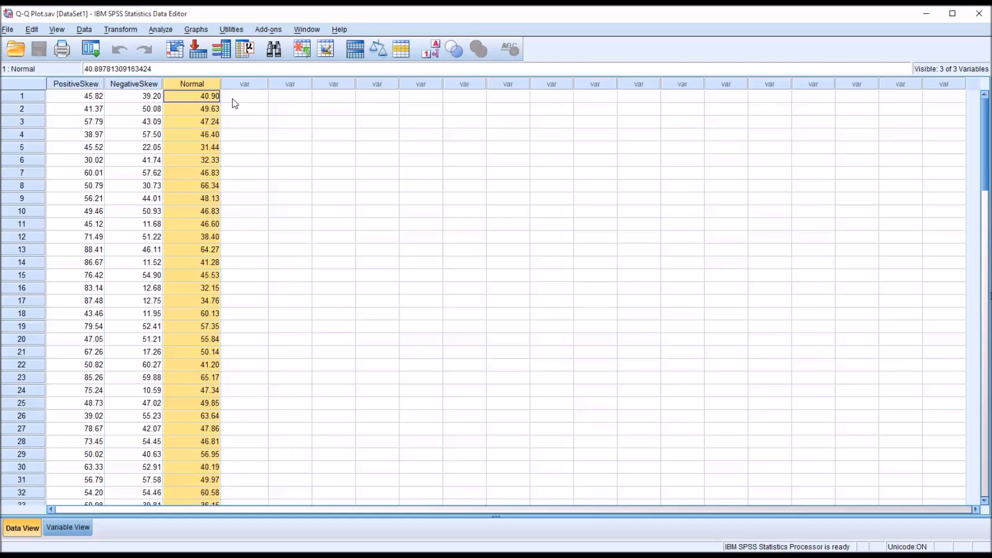
left_click(244, 95)
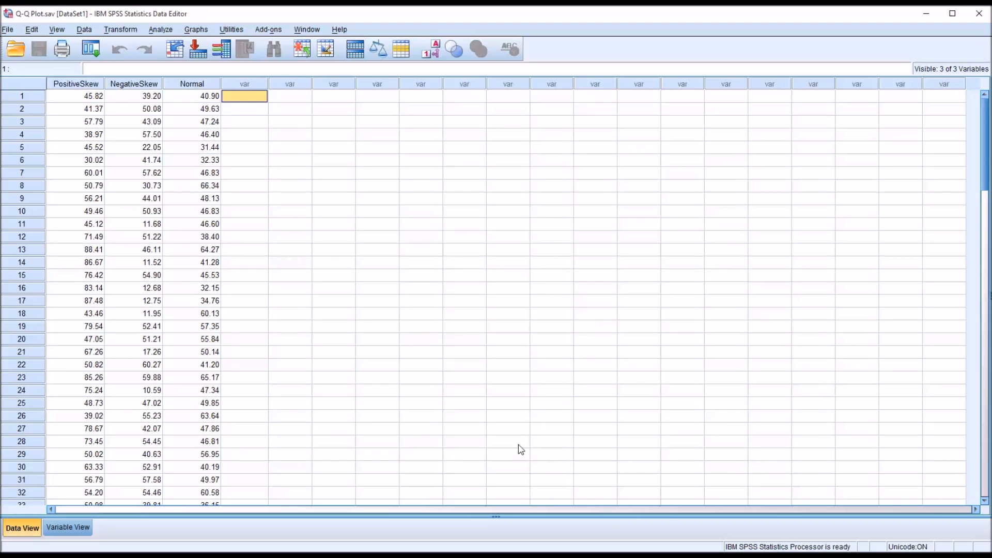
mouse_move(160, 30)
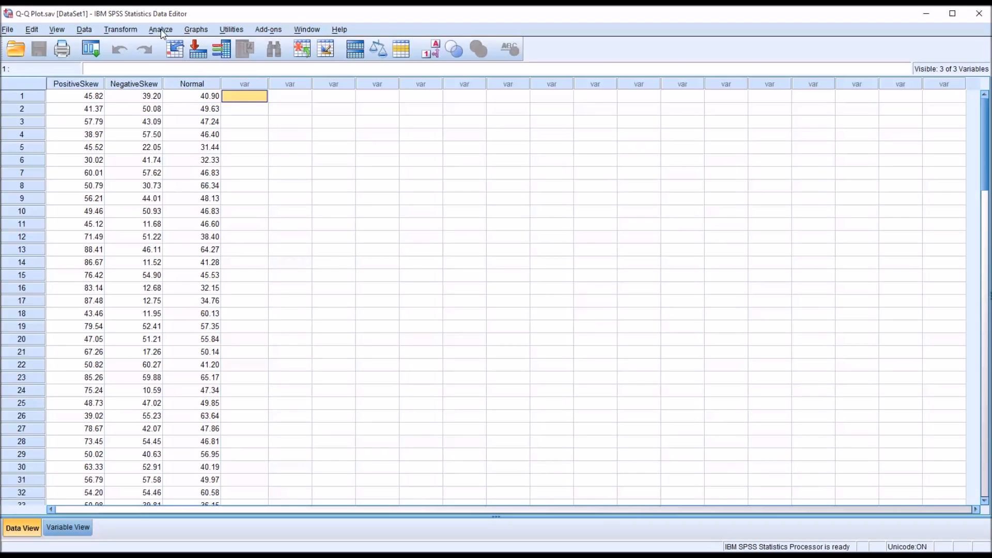
left_click(161, 29)
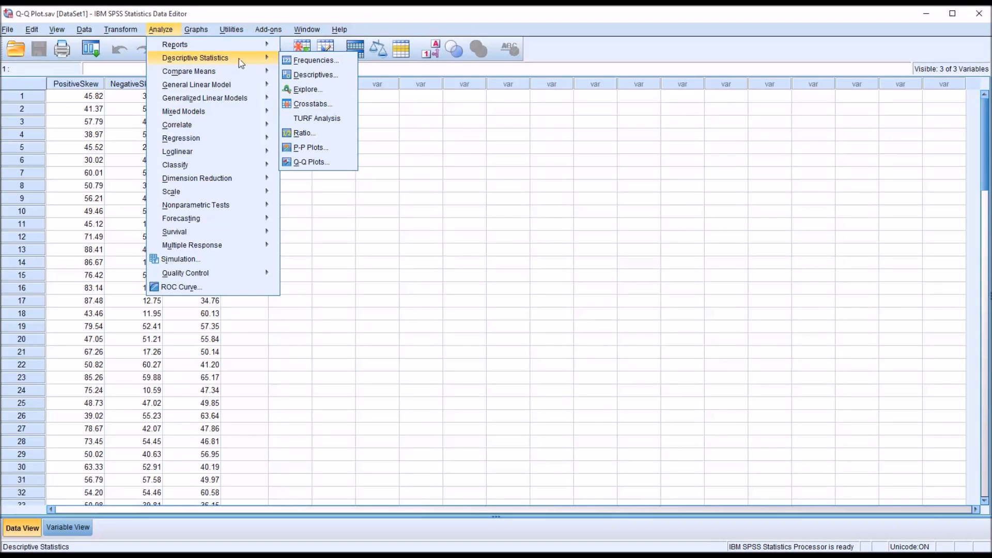
left_click(308, 89)
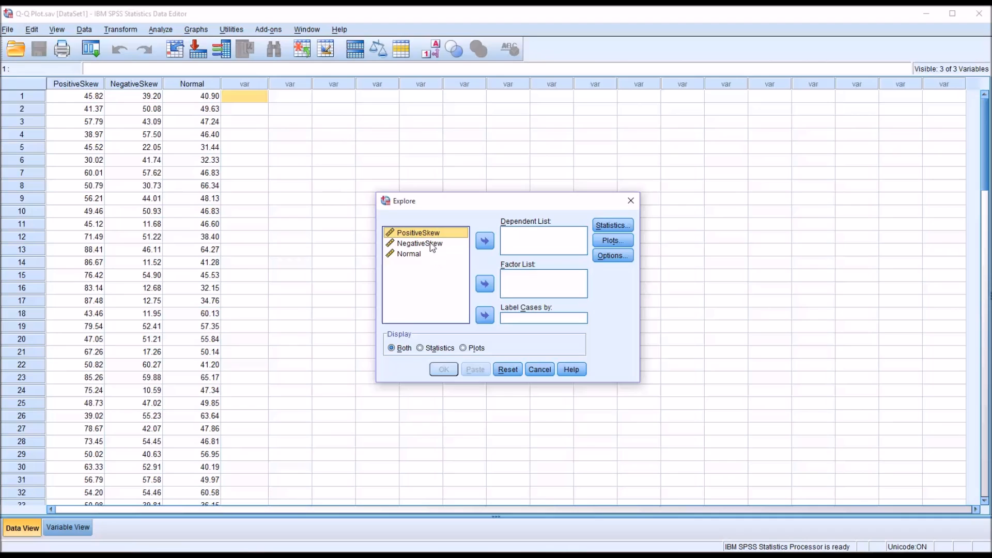
Add PositiveSkew, NegativeSkew and Normal to the Explore Dependent List
left_click(484, 241)
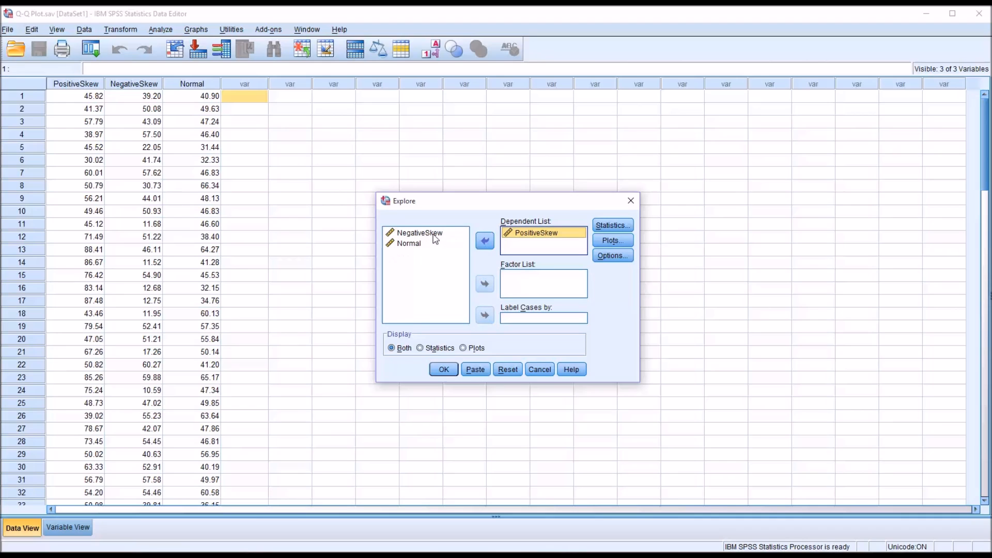
left_click(485, 240)
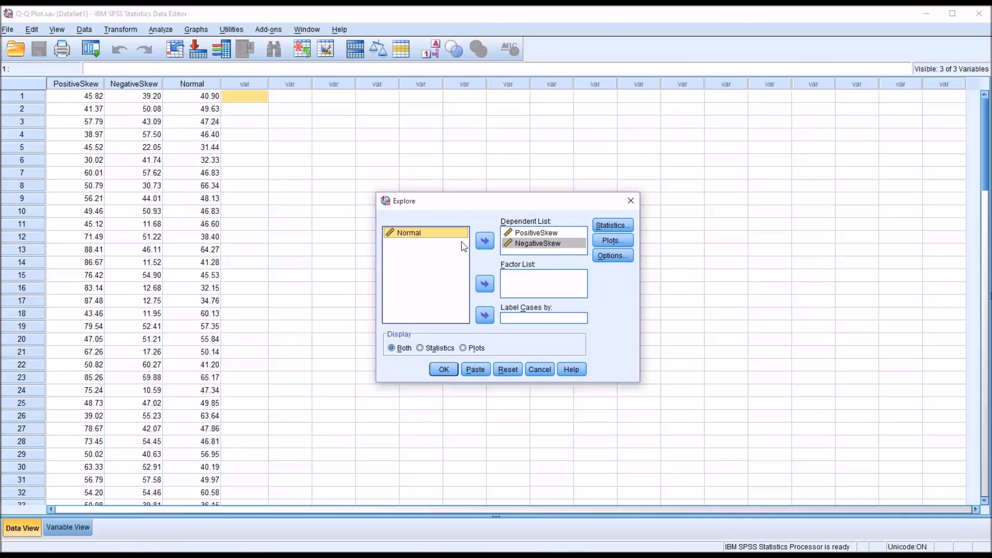
left_click(484, 240)
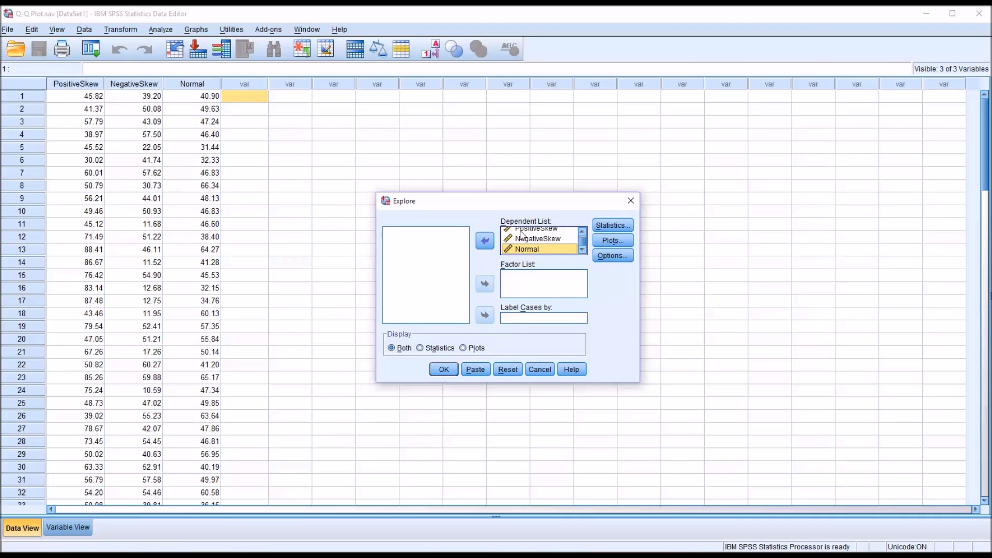
left_click(537, 239)
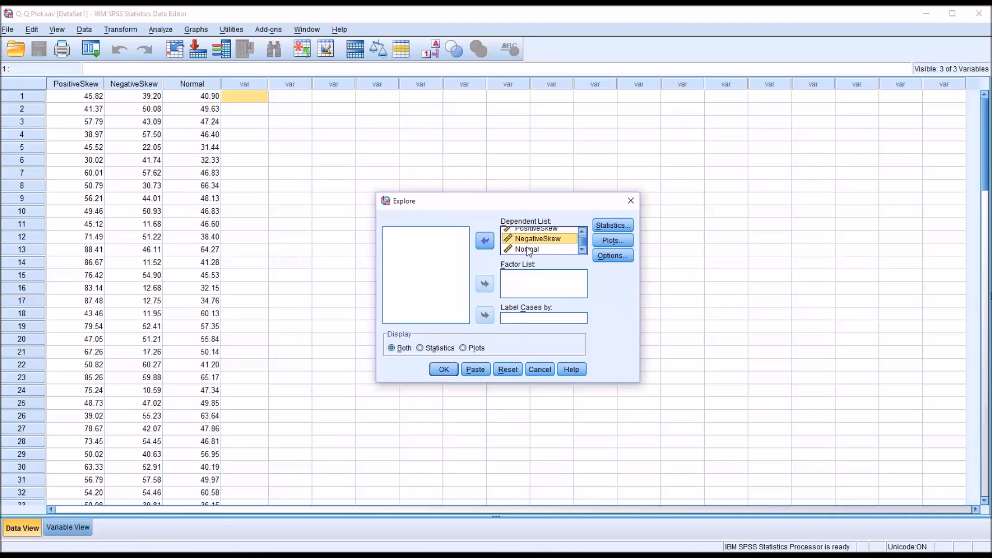
left_click(527, 249)
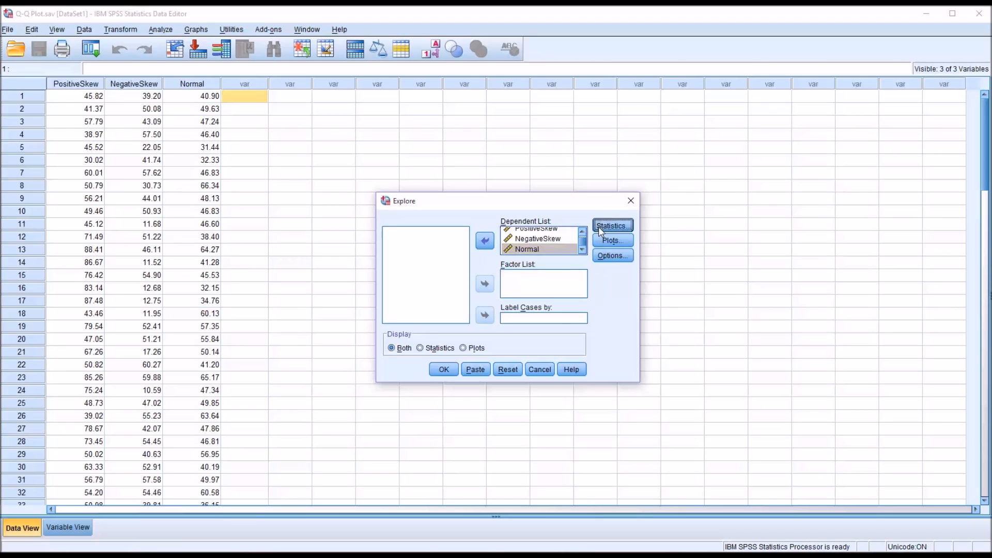
left_click(610, 225)
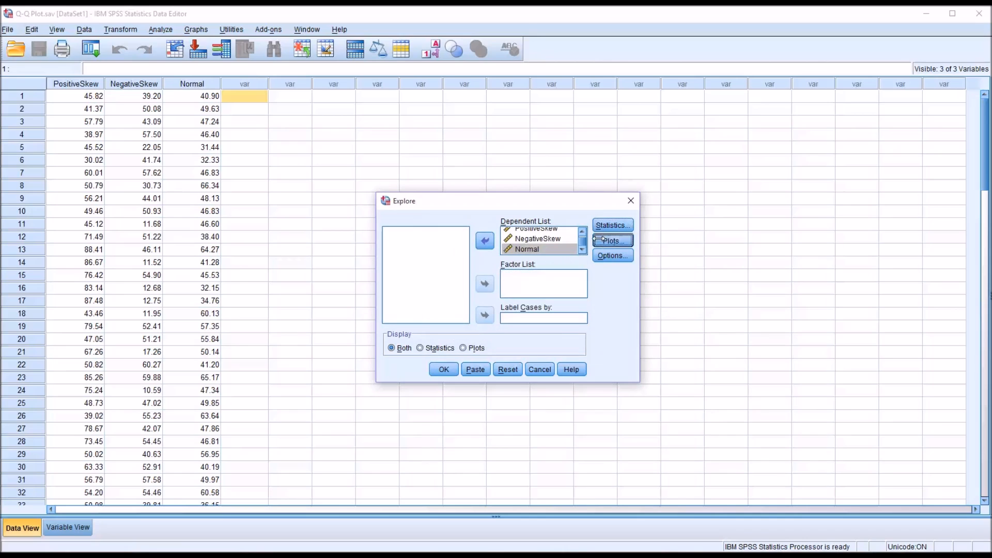
Request histograms and normality plots with tests instead of stem-and-leaf plots
left_click(610, 239)
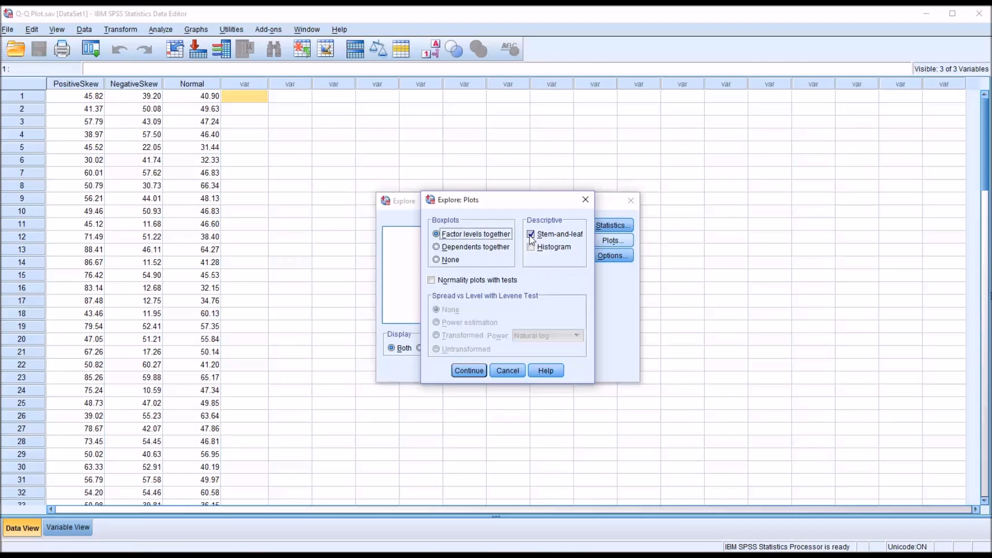
left_click(531, 247)
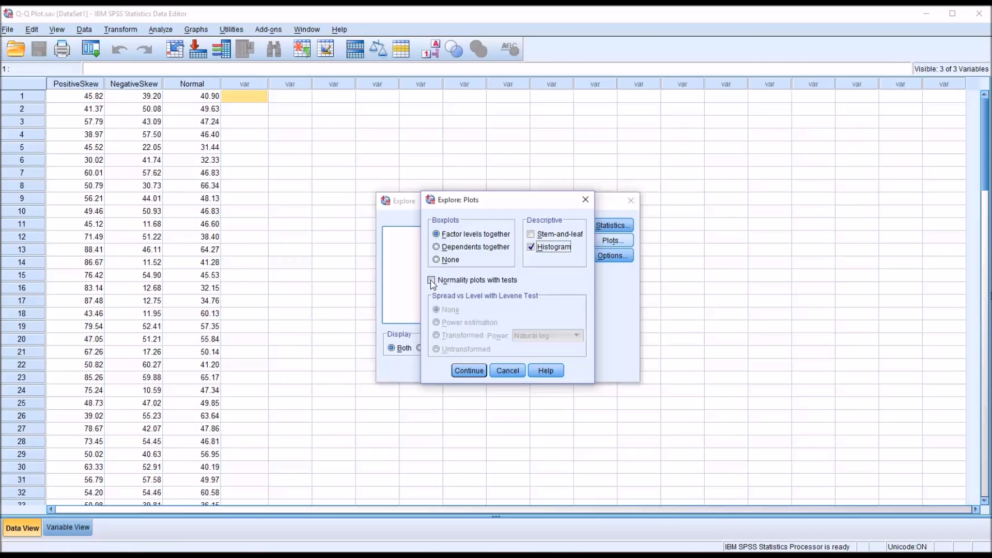
left_click(432, 280)
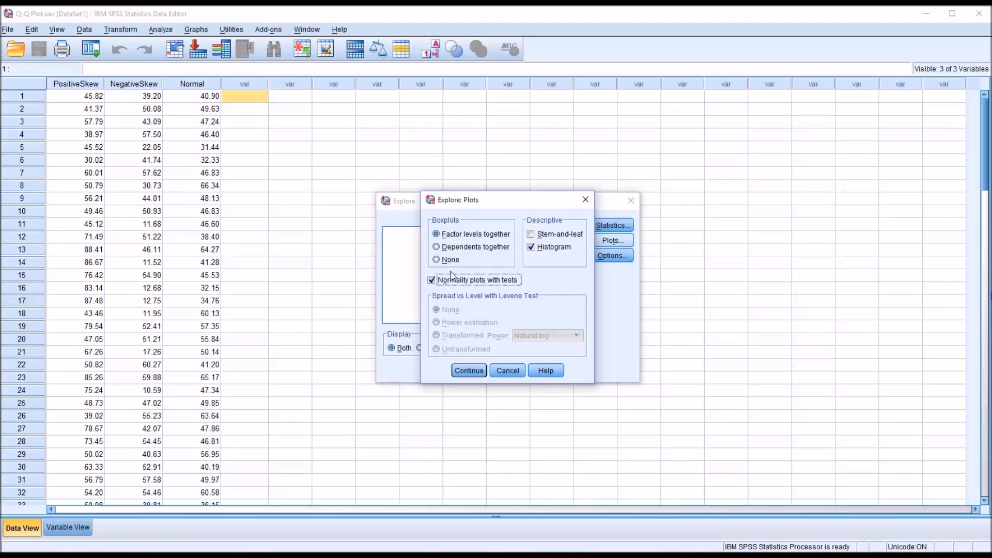
left_click(469, 370)
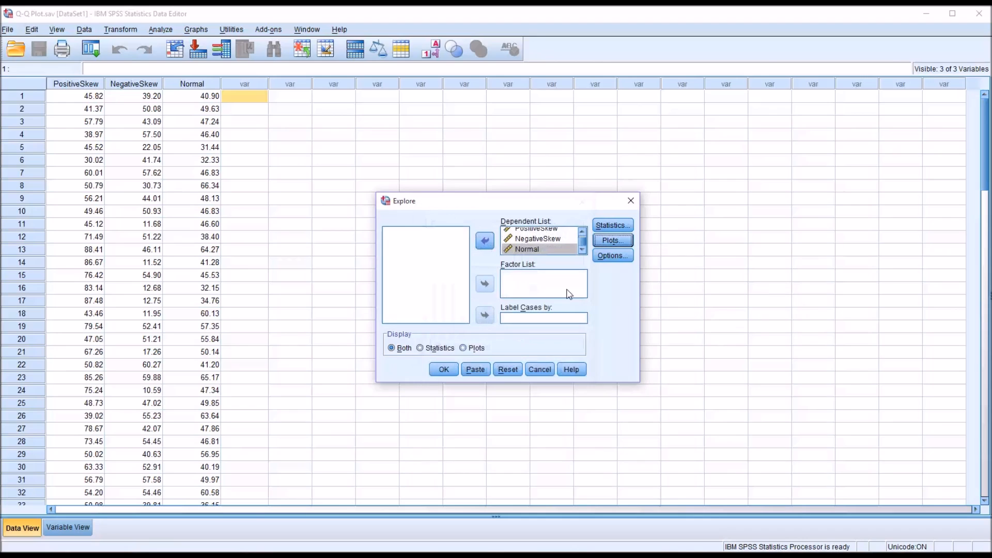
Keep the default missing-value handling and run the Explore analysis
left_click(611, 255)
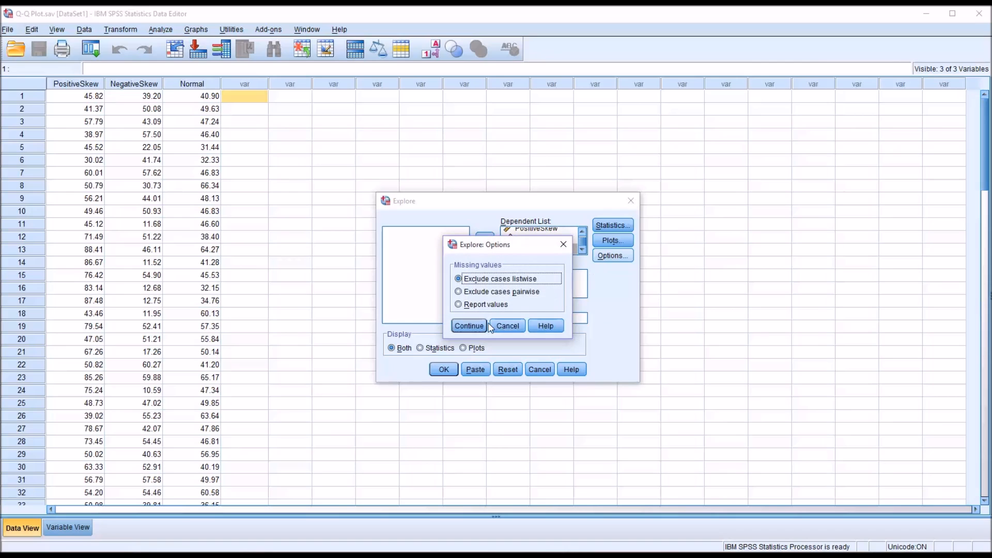
left_click(468, 325)
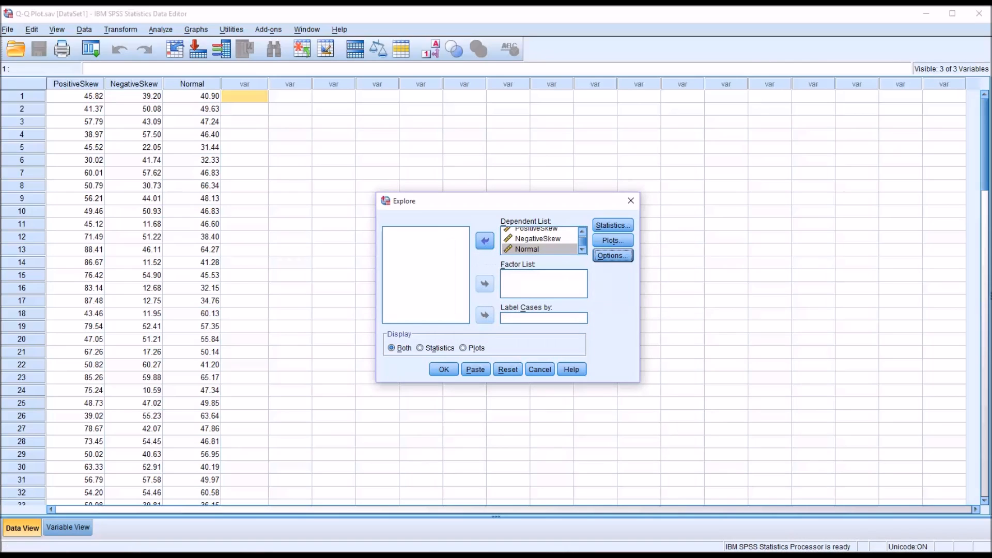
left_click(443, 369)
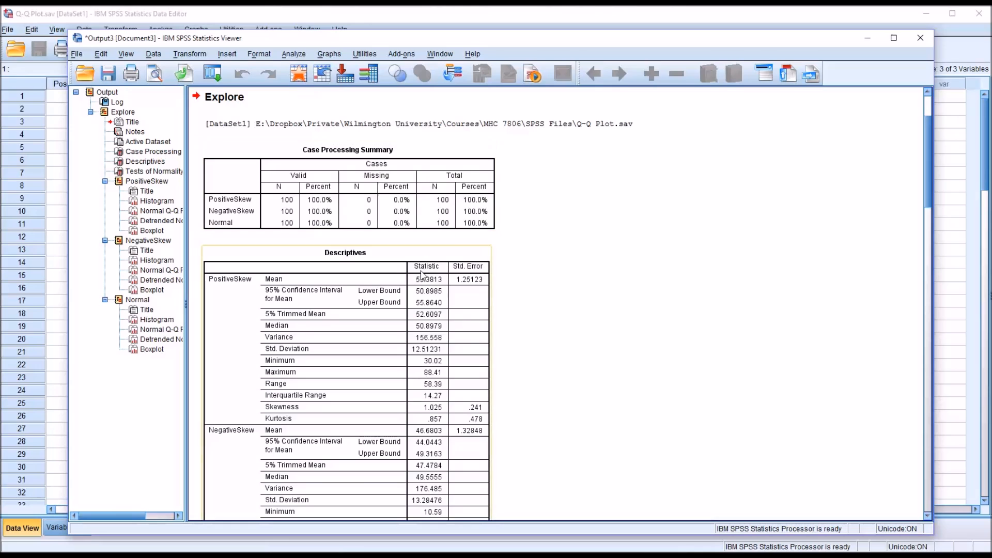
Scroll through the Case Processing Summary and Descriptives tables for the three variables
scroll("down", 3)
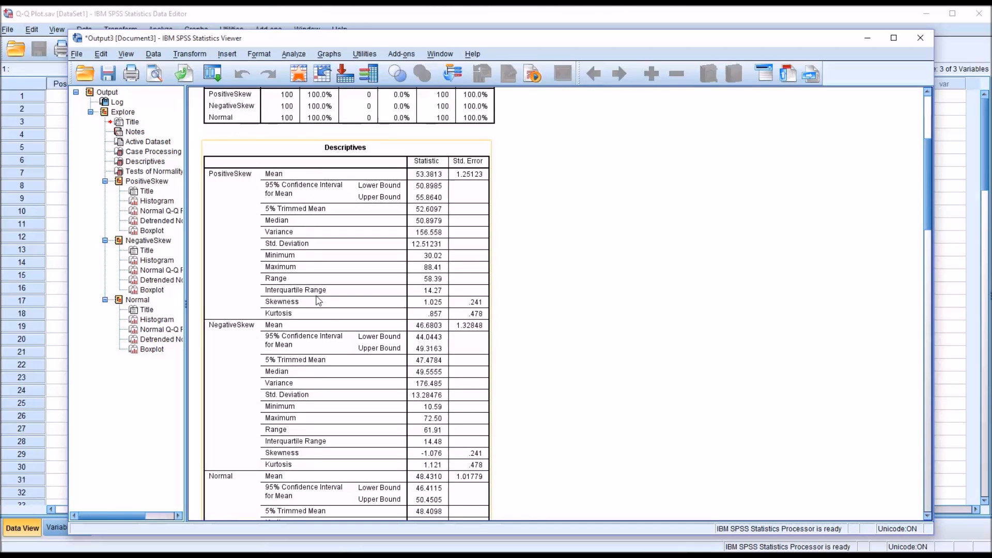
mouse_move(432, 306)
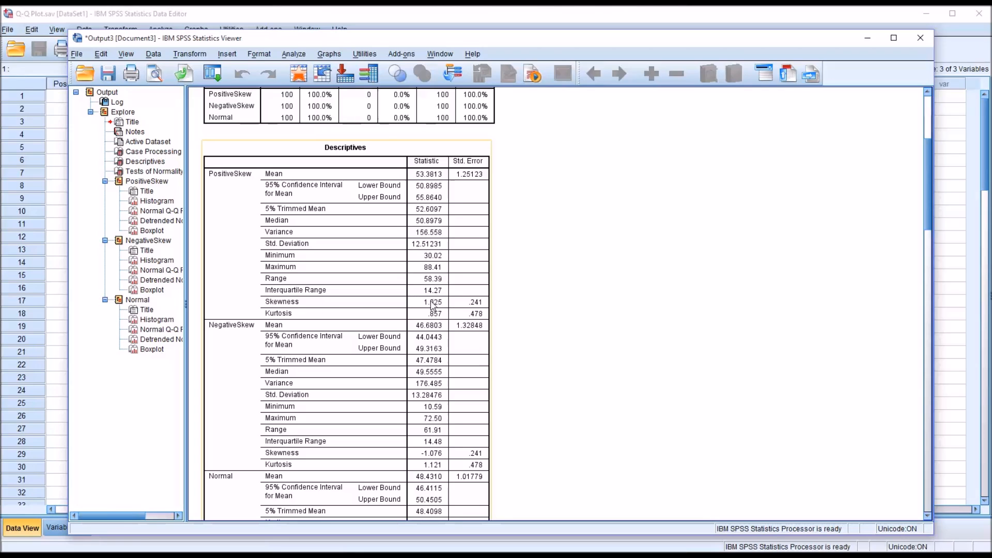
mouse_move(246, 336)
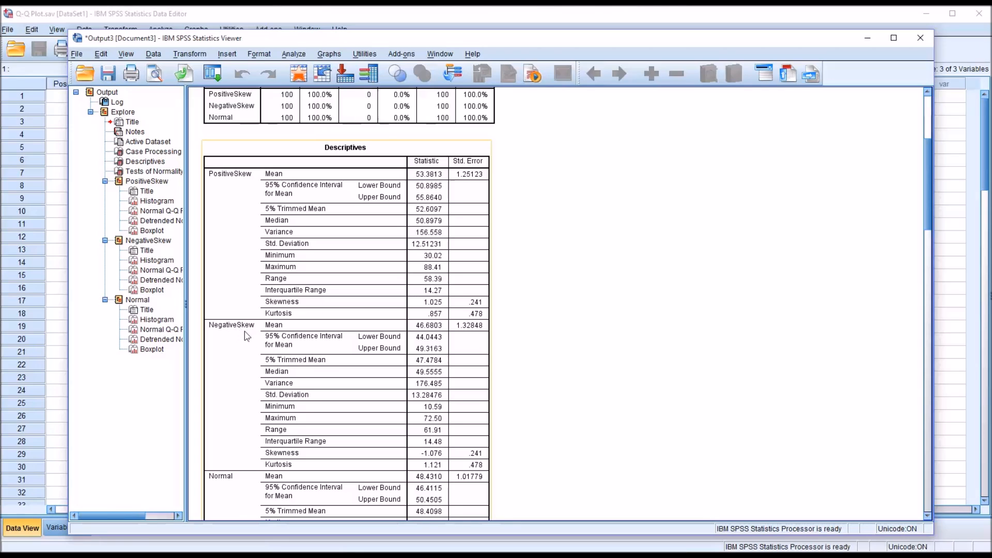
mouse_move(452, 449)
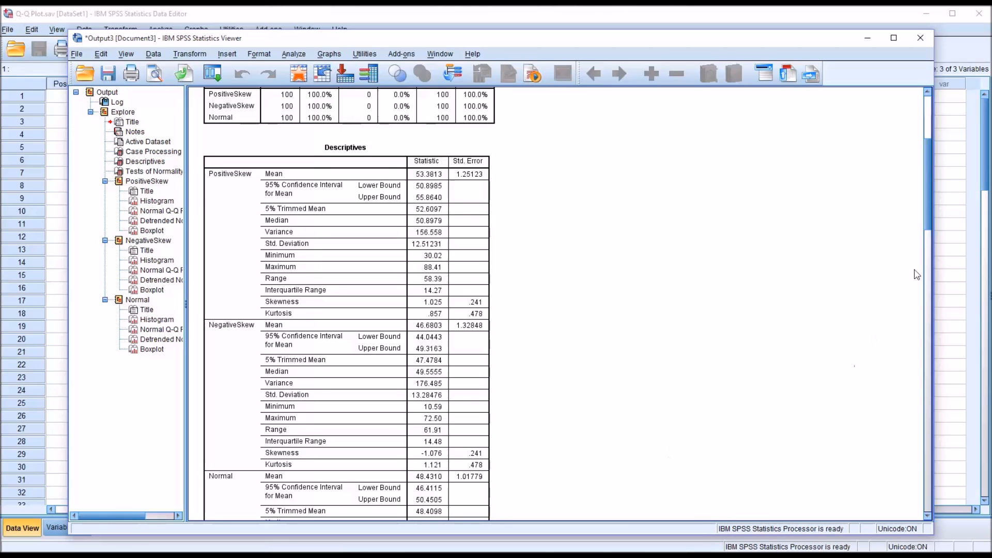
scroll("down", 3)
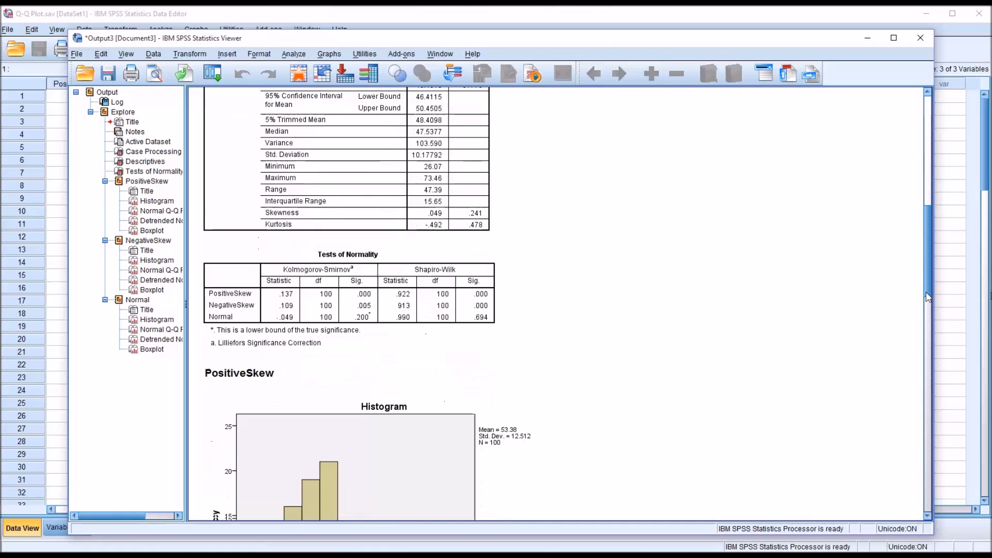
Scroll past the Tests of Normality table and histogram to the Normal Q-Q Plot of PositiveSkew
scroll("down", 3)
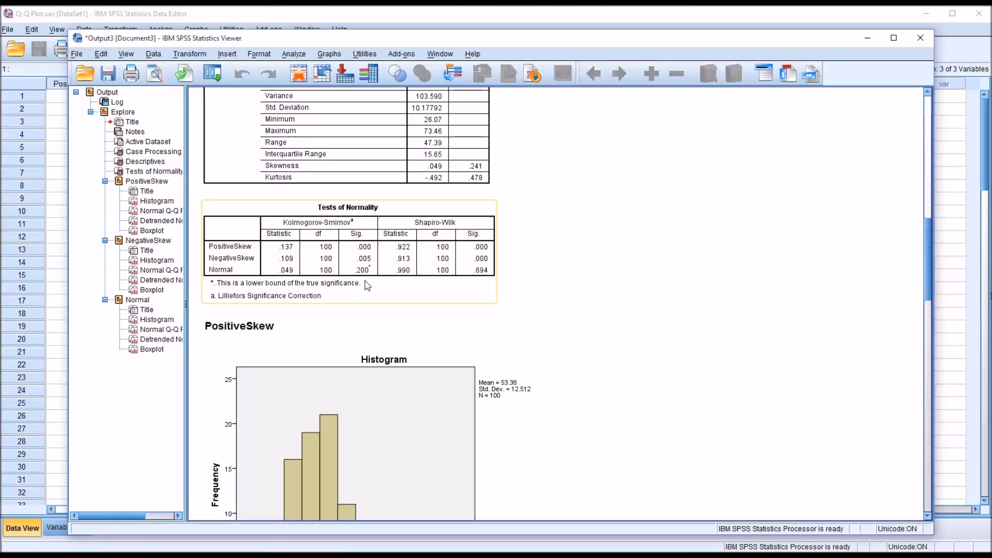
mouse_move(369, 281)
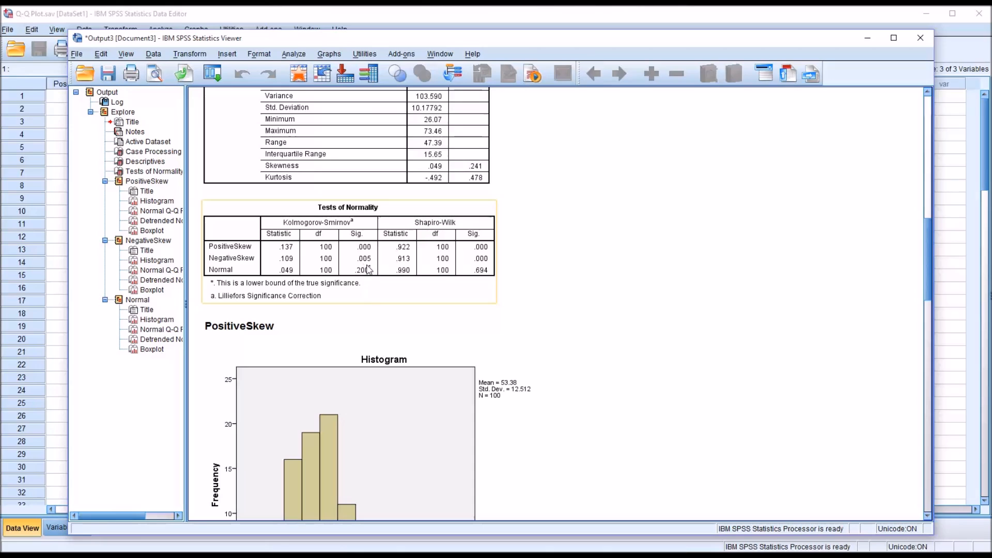
mouse_move(354, 280)
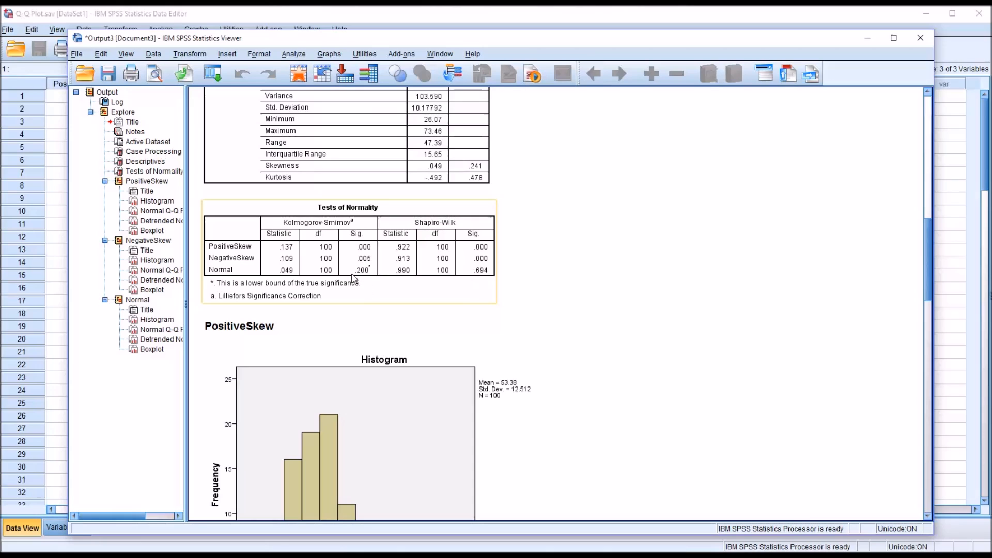
mouse_move(370, 280)
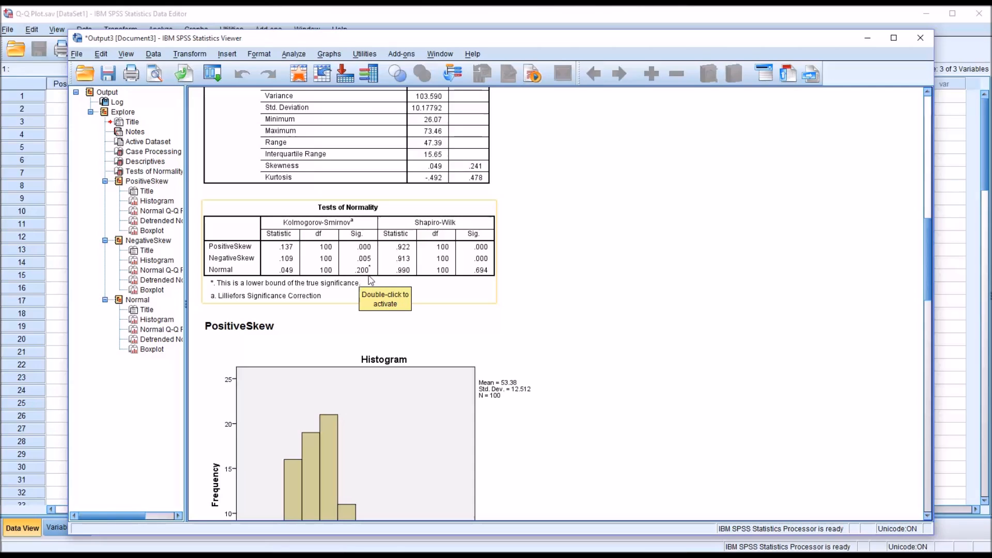
mouse_move(435, 286)
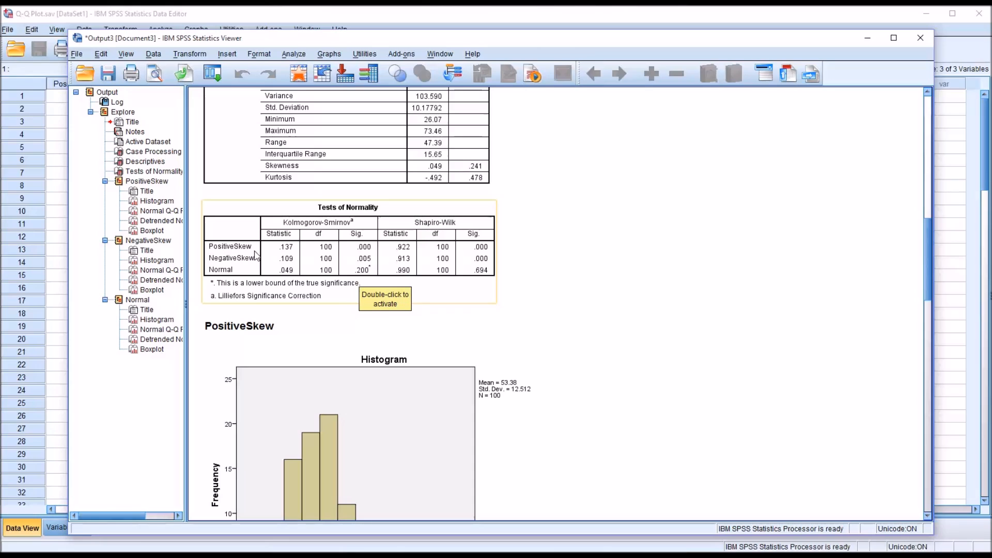
mouse_move(335, 262)
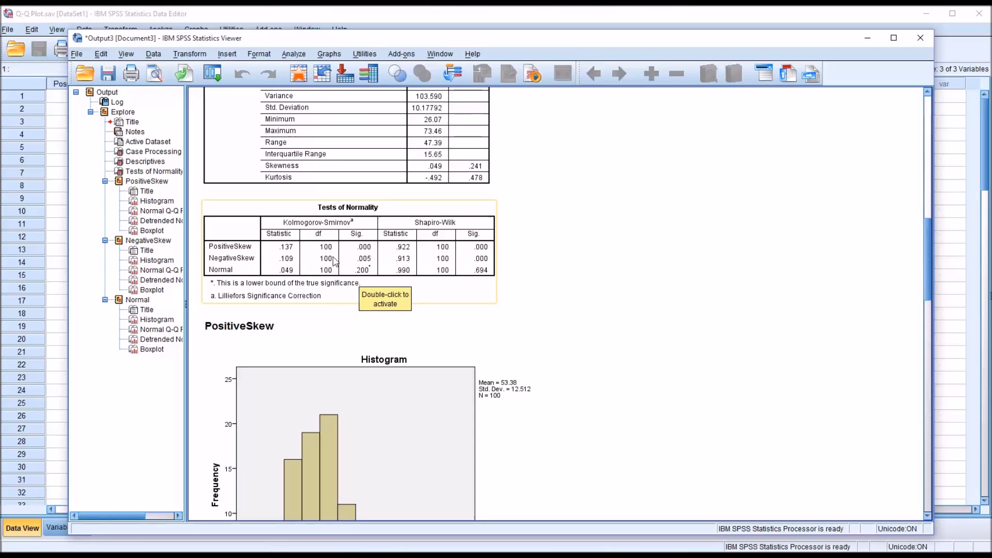
mouse_move(364, 258)
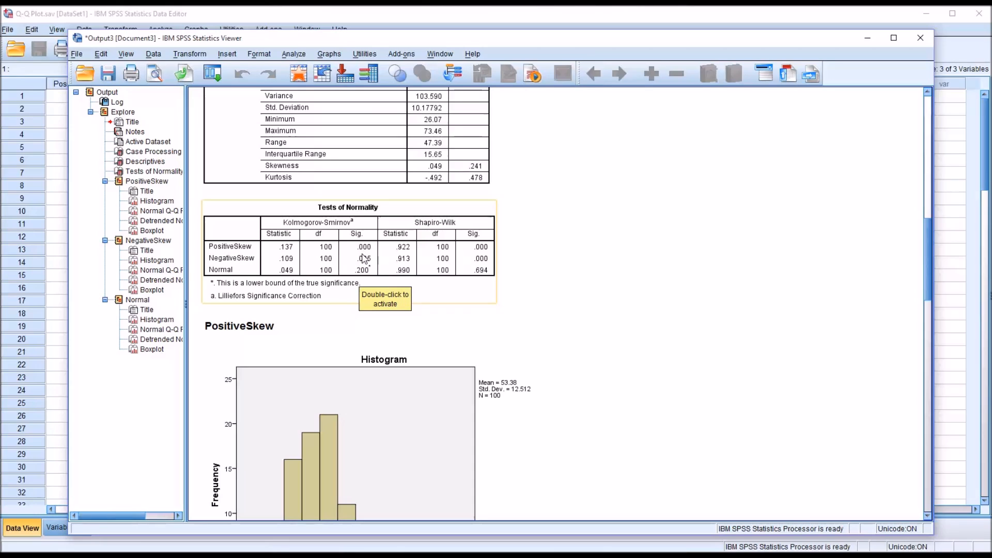
mouse_move(468, 245)
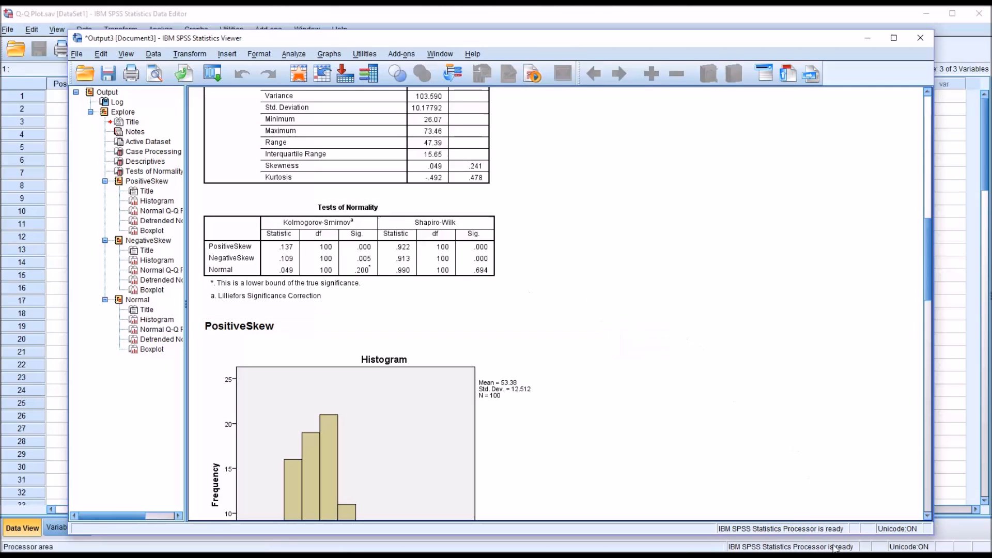
left_click(239, 326)
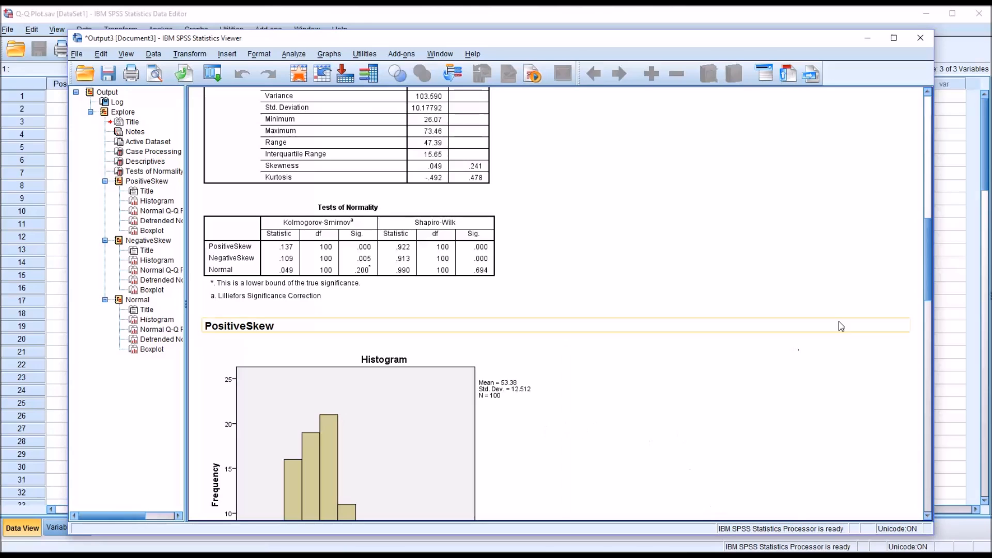
scroll("down", 3)
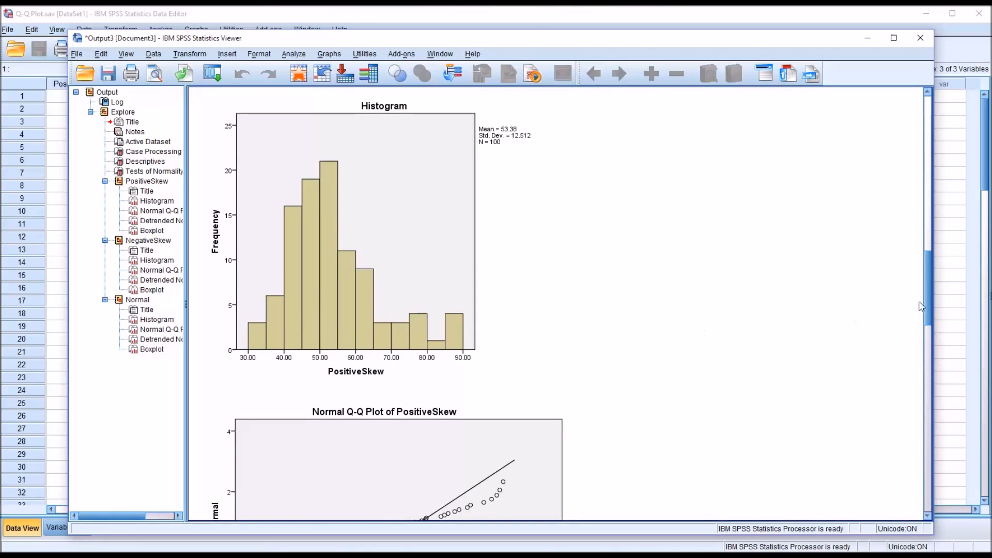
scroll("down", 3)
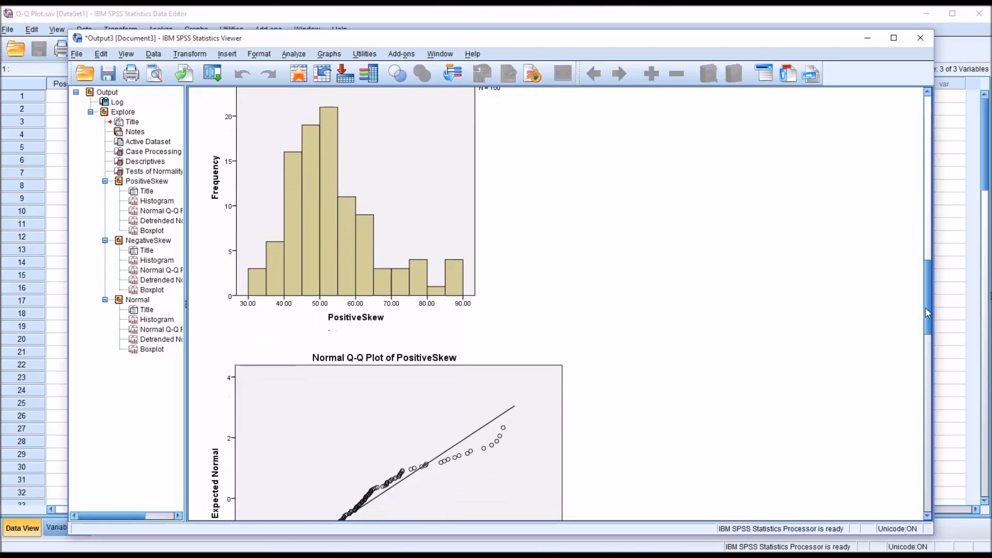
scroll("down", 3)
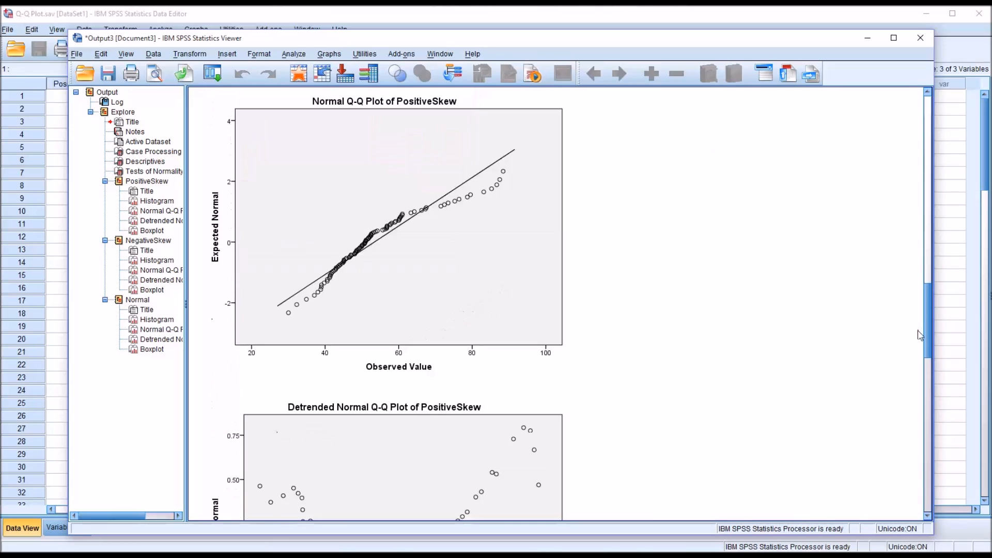
scroll("down", 3)
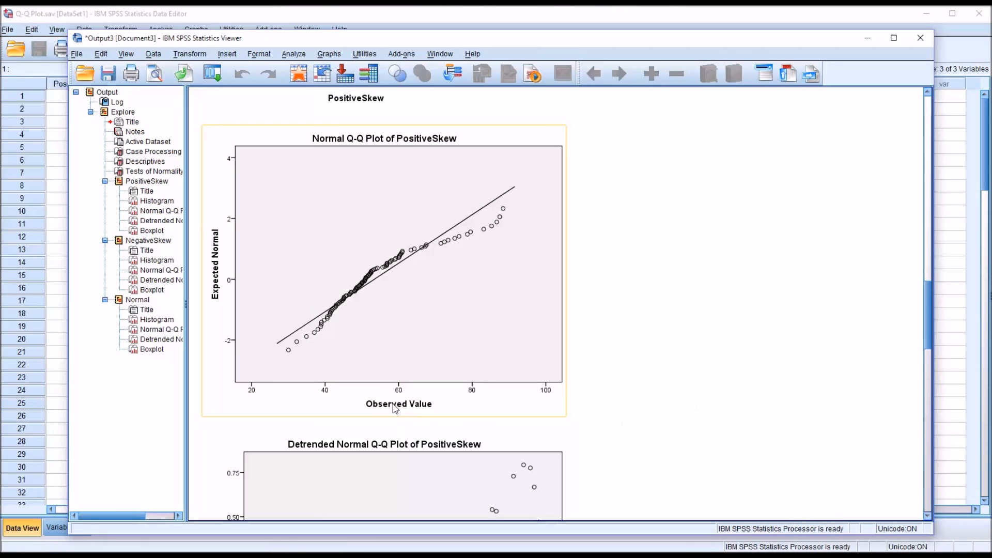
mouse_move(455, 401)
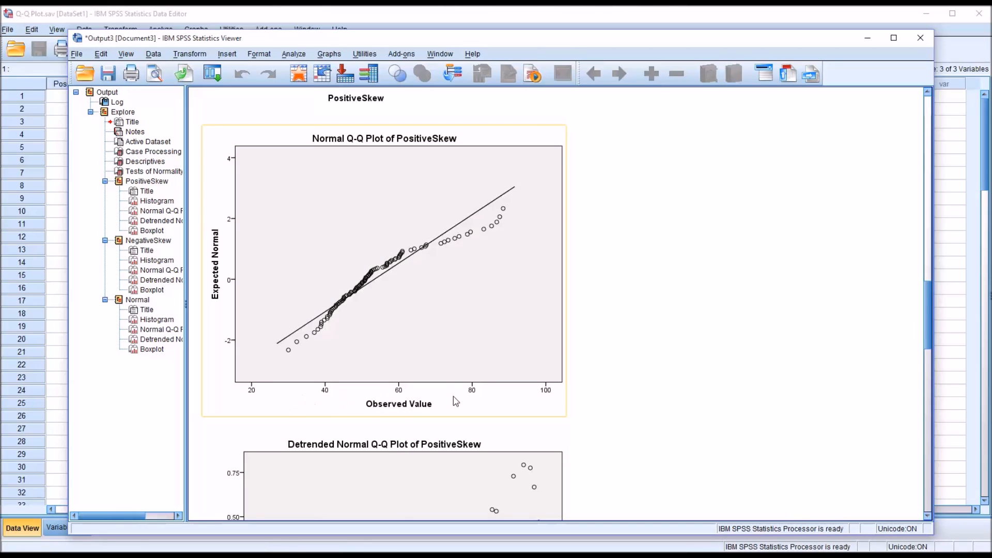
mouse_move(229, 289)
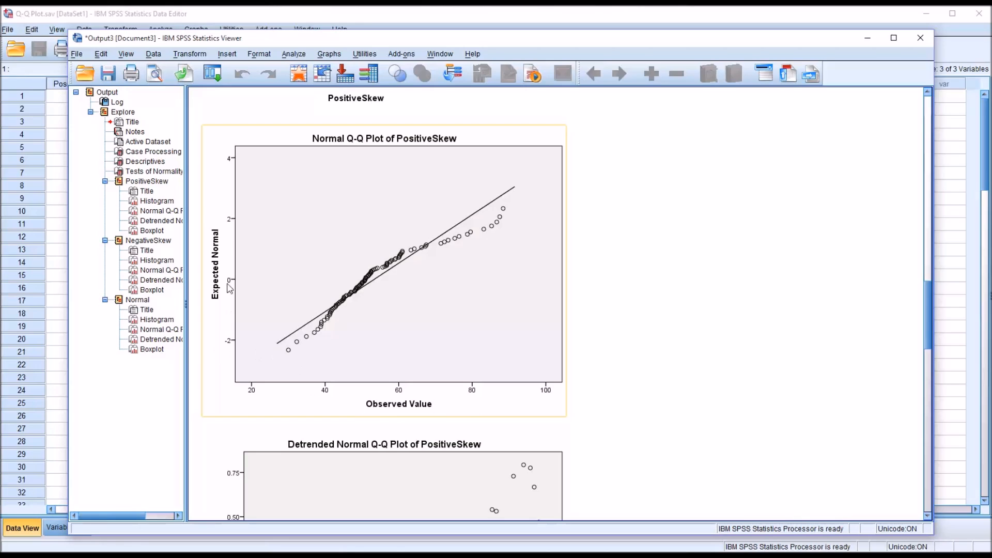
mouse_move(388, 367)
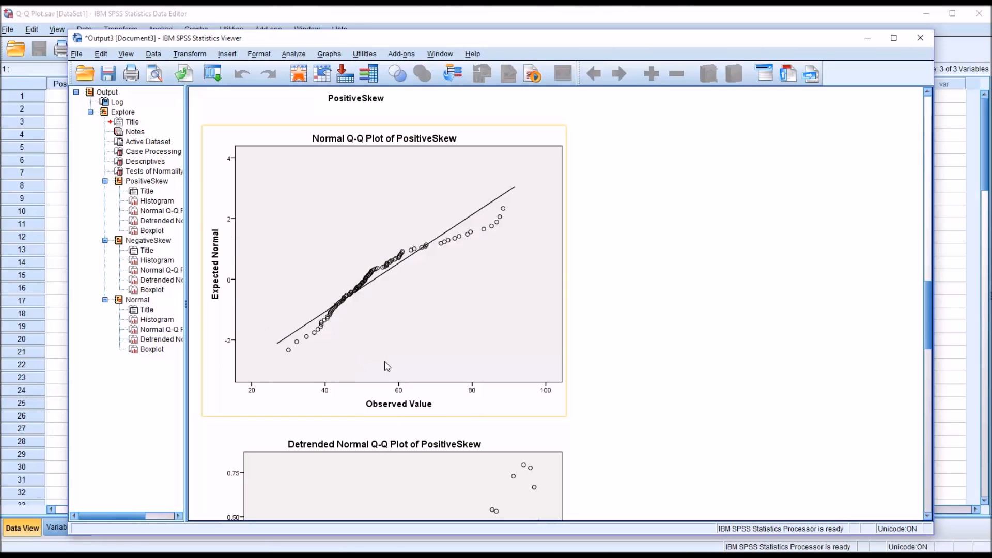
mouse_move(422, 281)
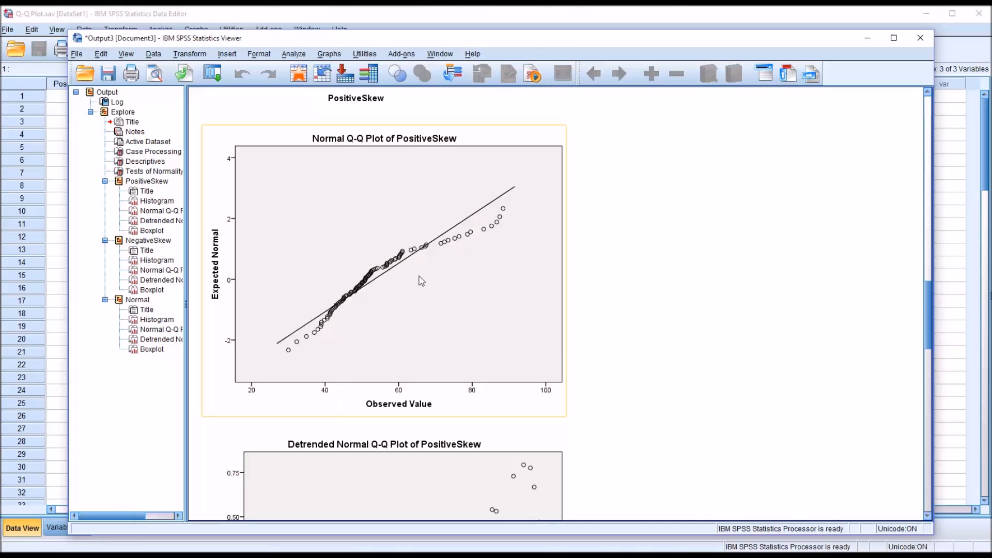
mouse_move(292, 351)
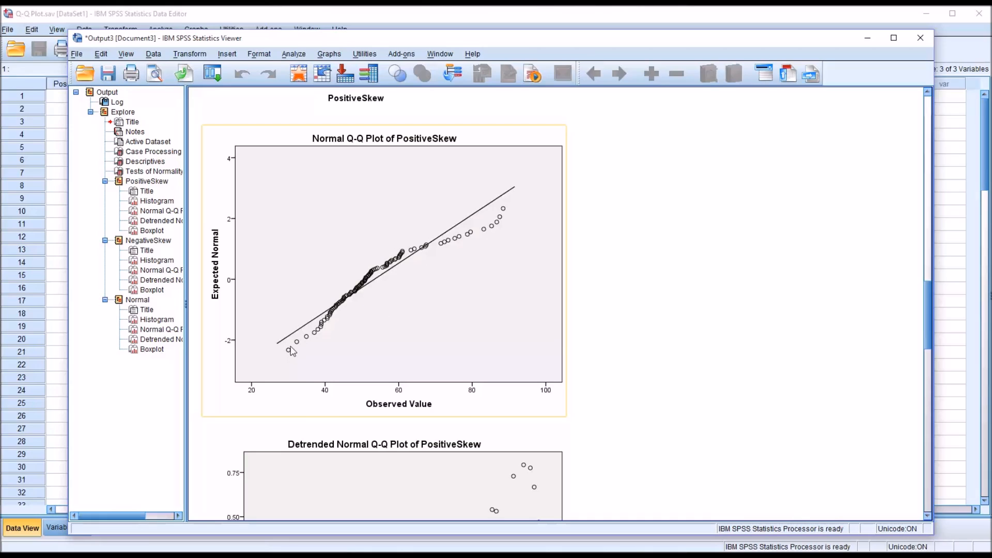
mouse_move(334, 320)
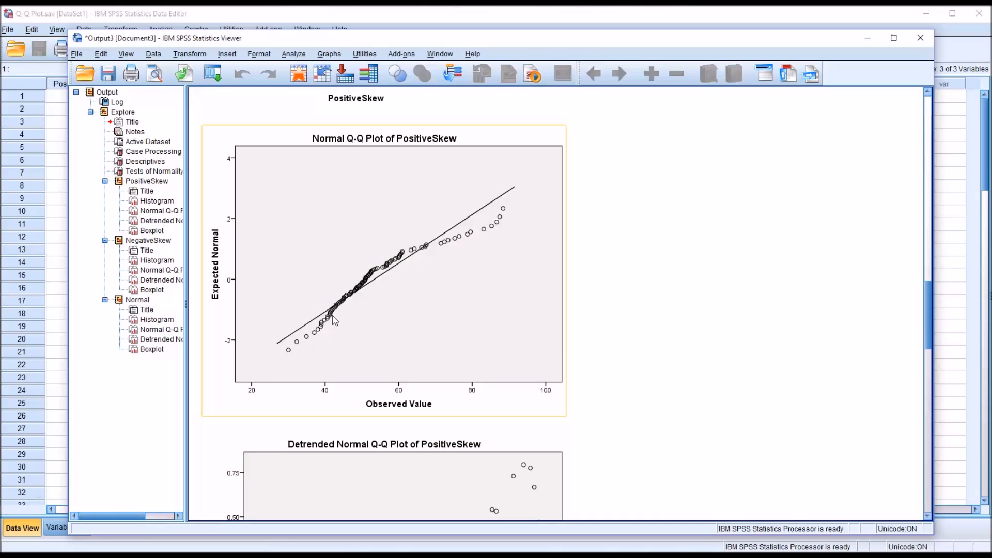
mouse_move(469, 301)
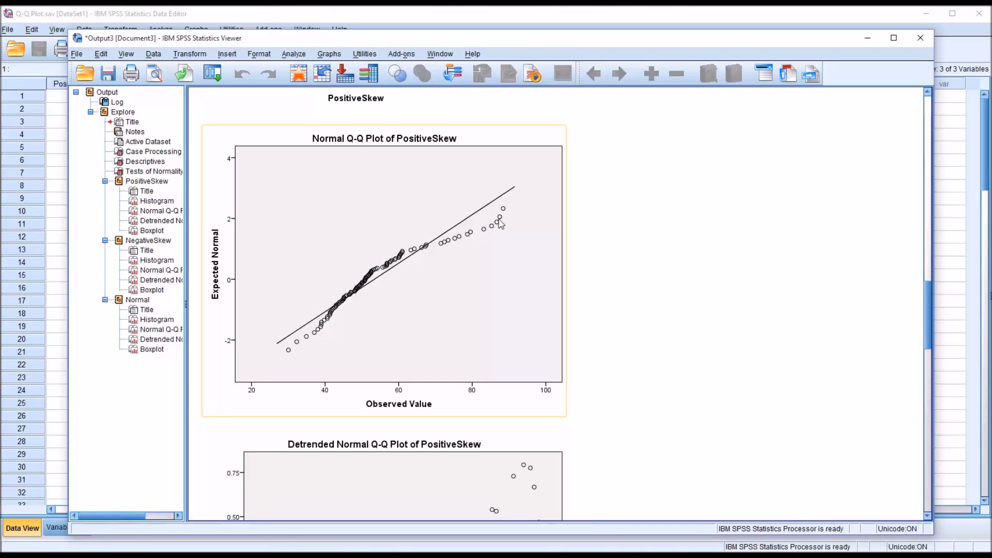
mouse_move(381, 281)
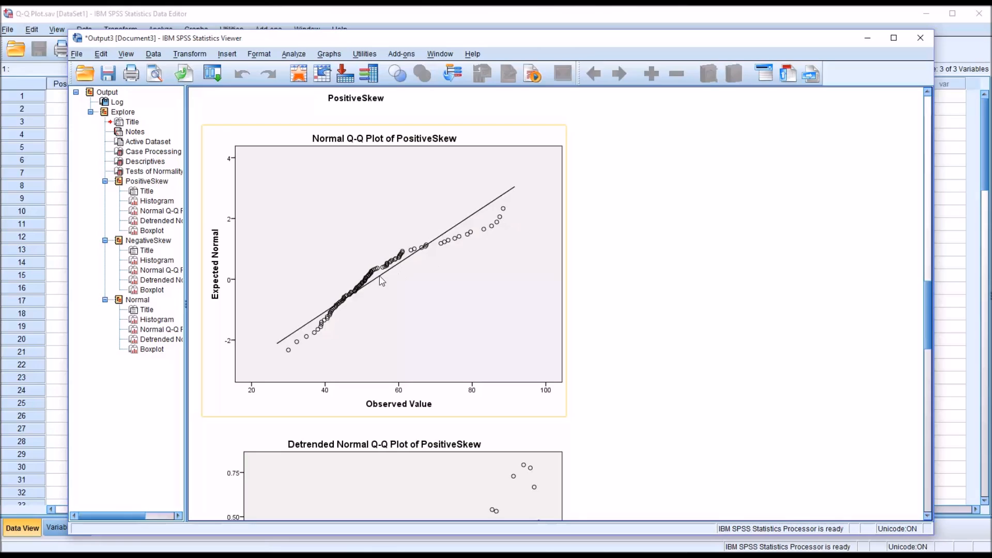
mouse_move(381, 281)
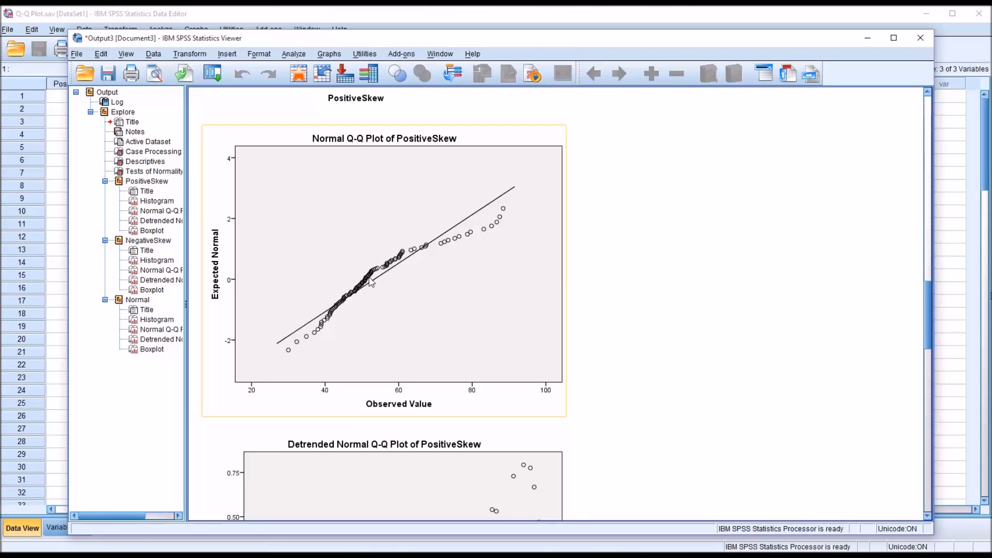
mouse_move(475, 347)
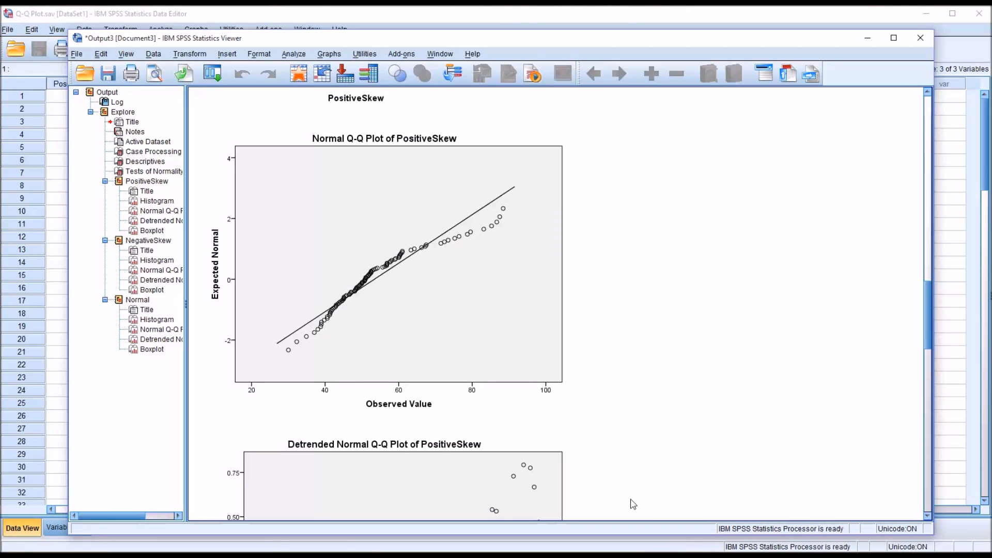
left_click(376, 384)
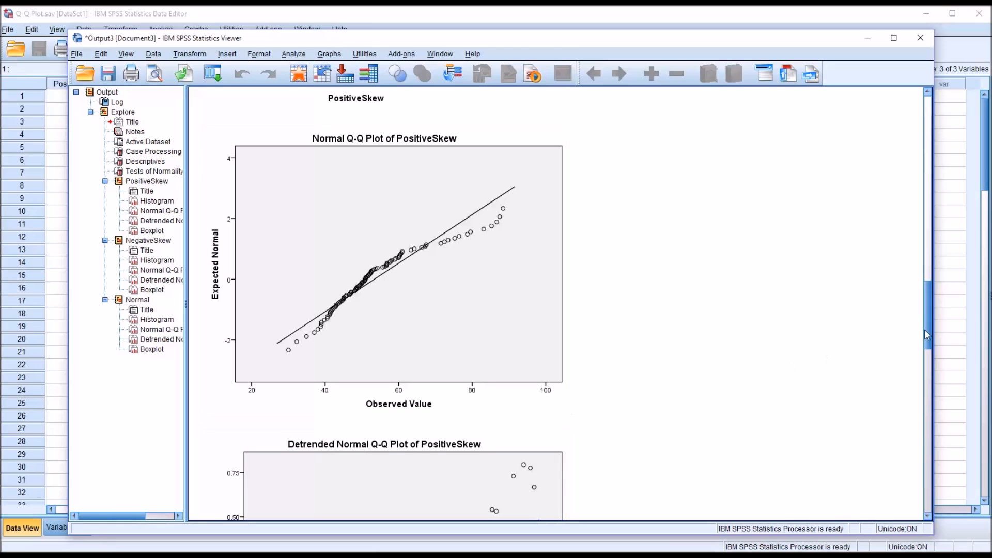
scroll("down", 3)
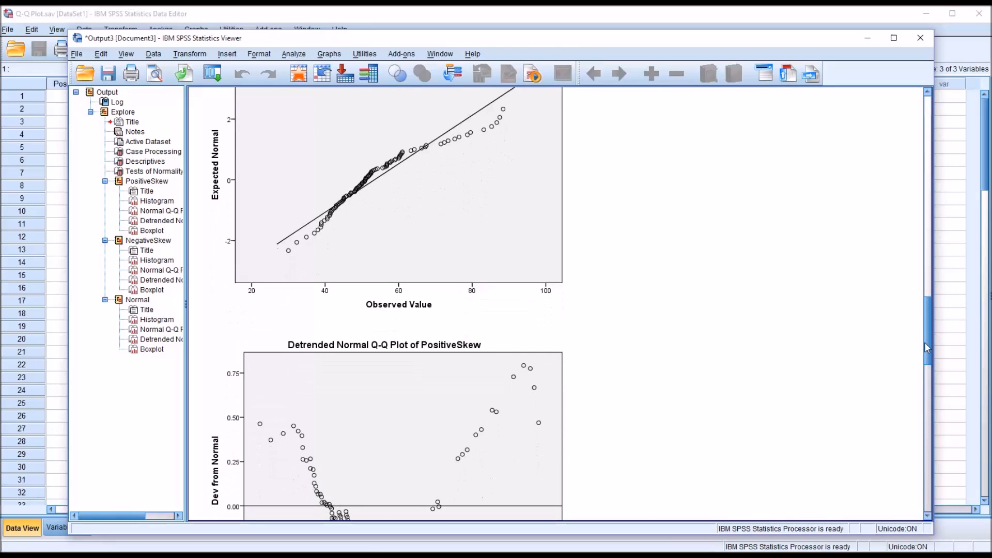
scroll("down", 3)
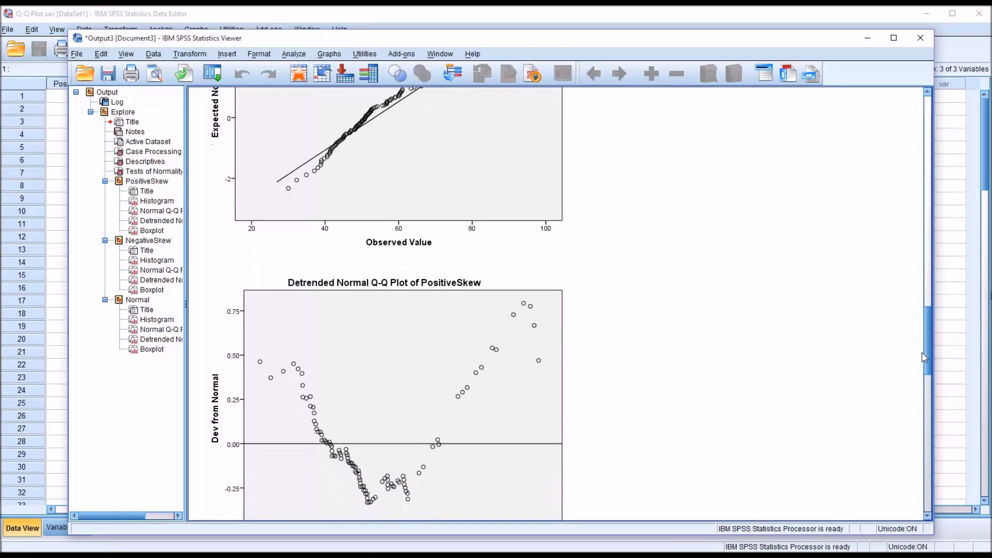
left_click(405, 345)
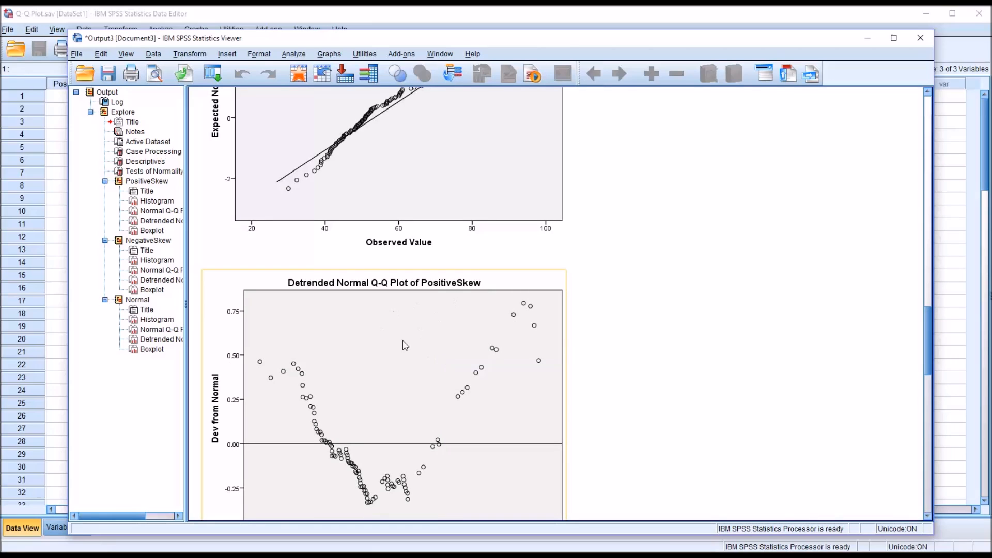
mouse_move(364, 445)
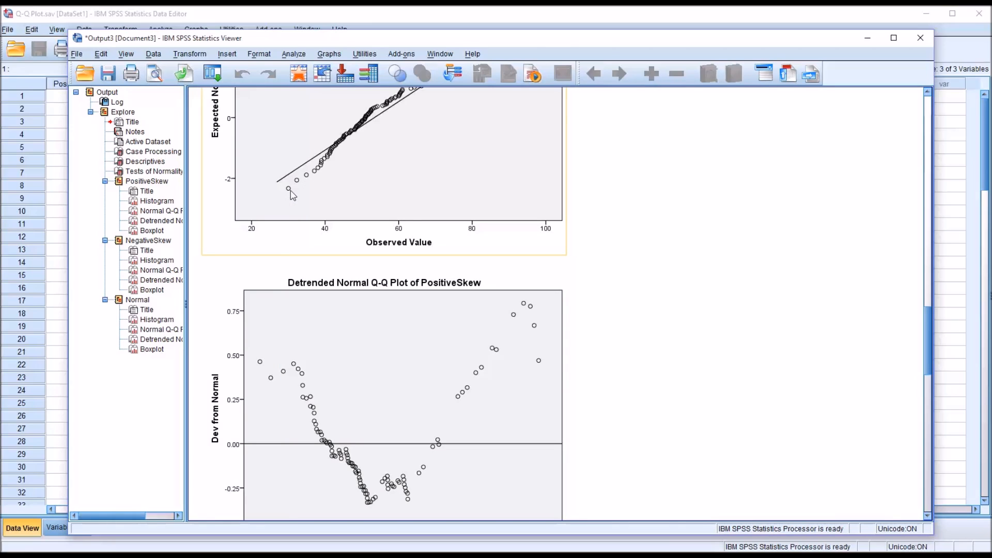
mouse_move(287, 178)
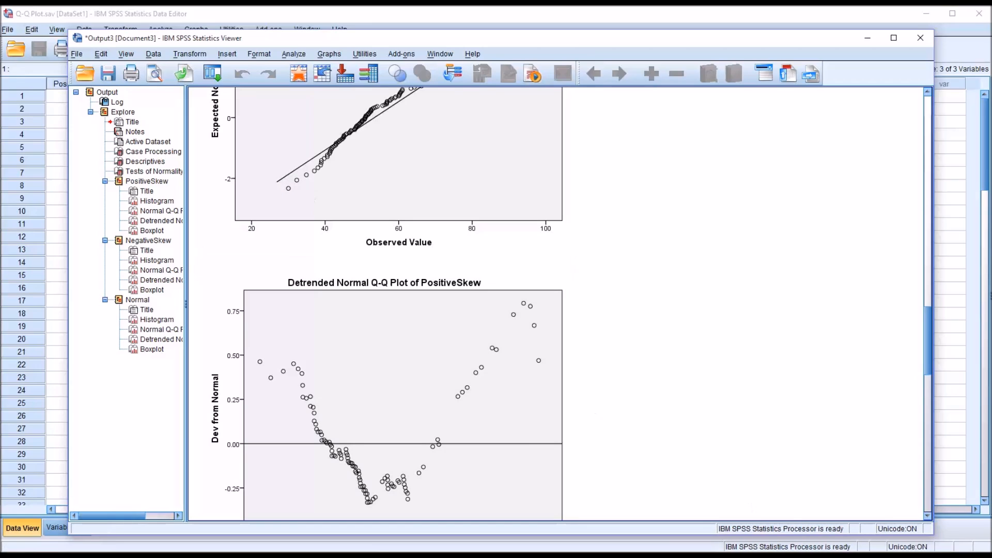
left_click(361, 320)
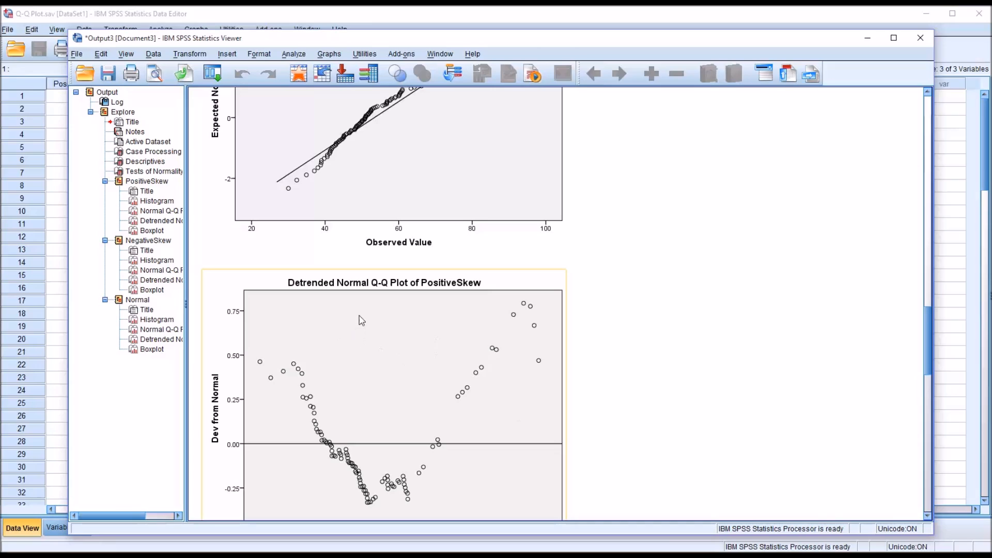
mouse_move(342, 300)
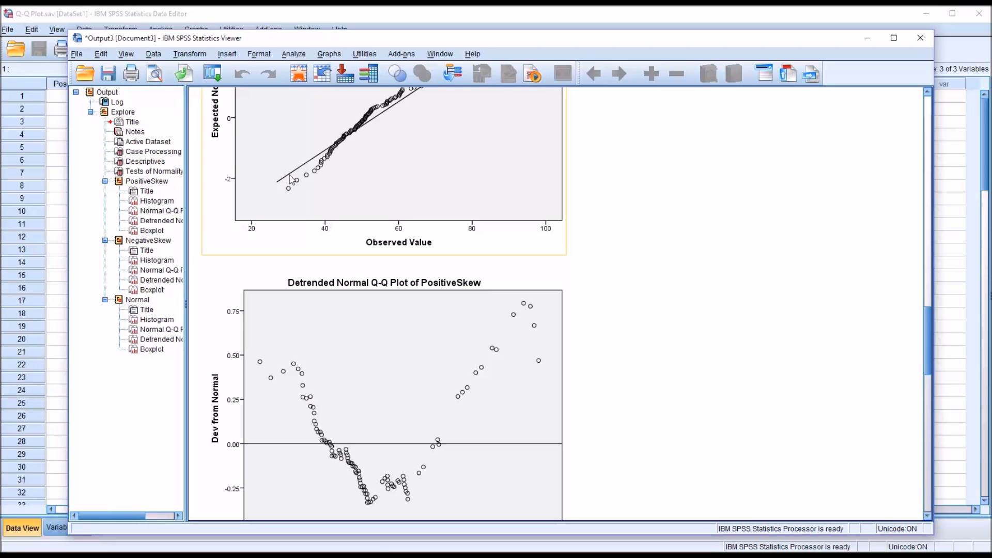
mouse_move(291, 194)
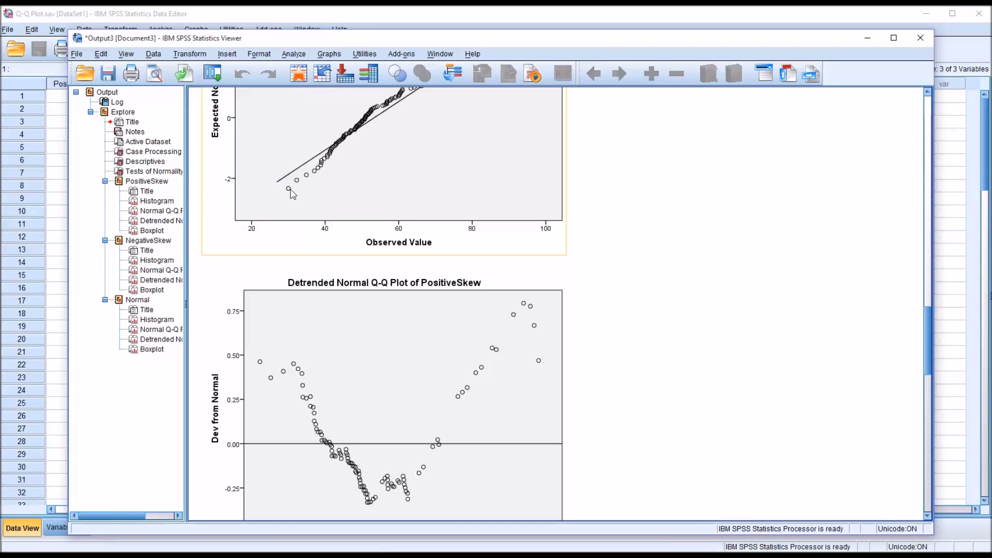
mouse_move(289, 192)
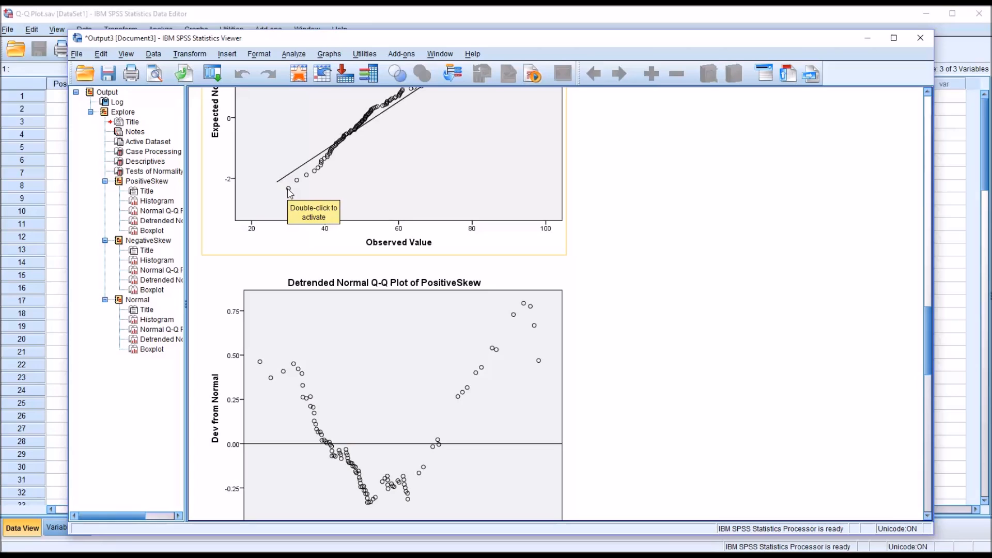
mouse_move(301, 391)
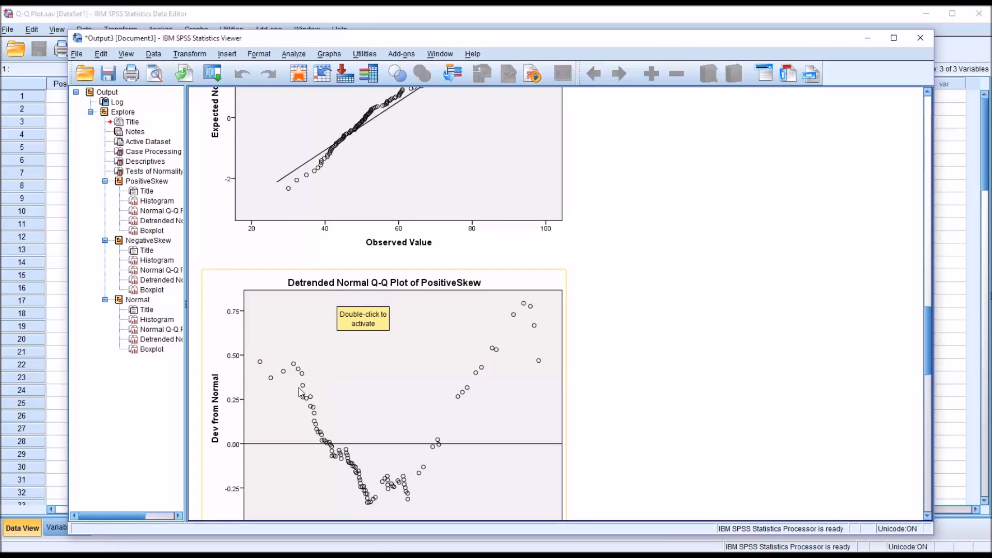
mouse_move(263, 370)
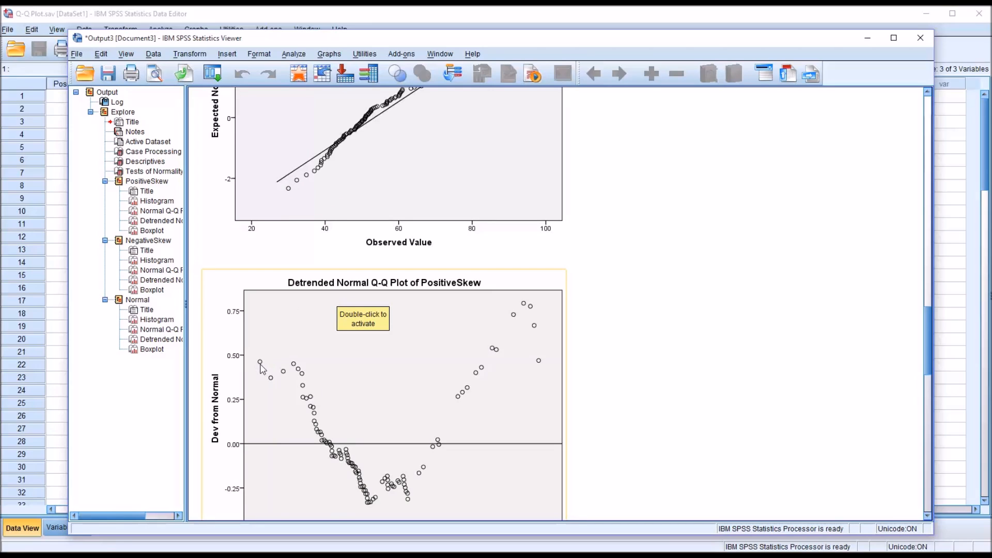
mouse_move(256, 371)
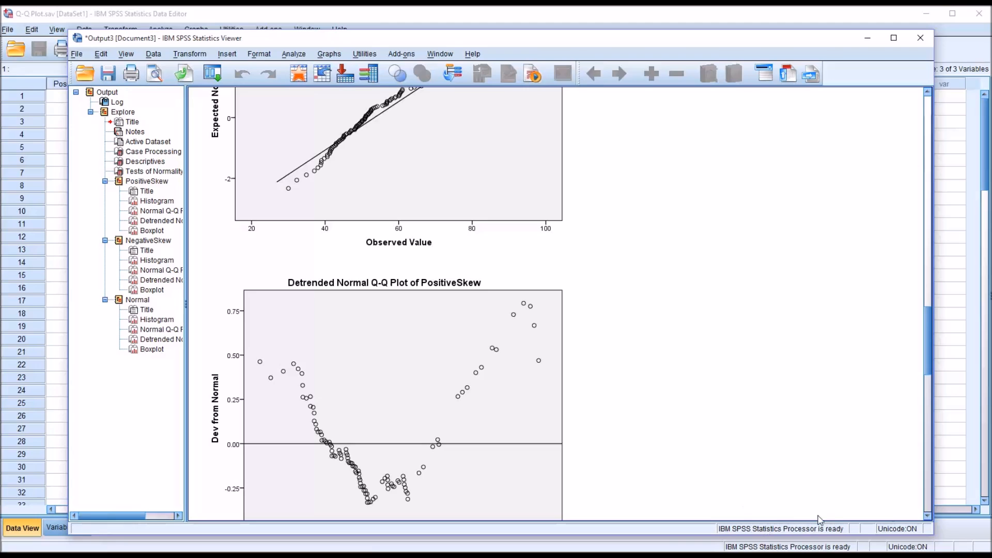
Scroll past the PositiveSkew boxplot to the NegativeSkew histogram
scroll("down", 3)
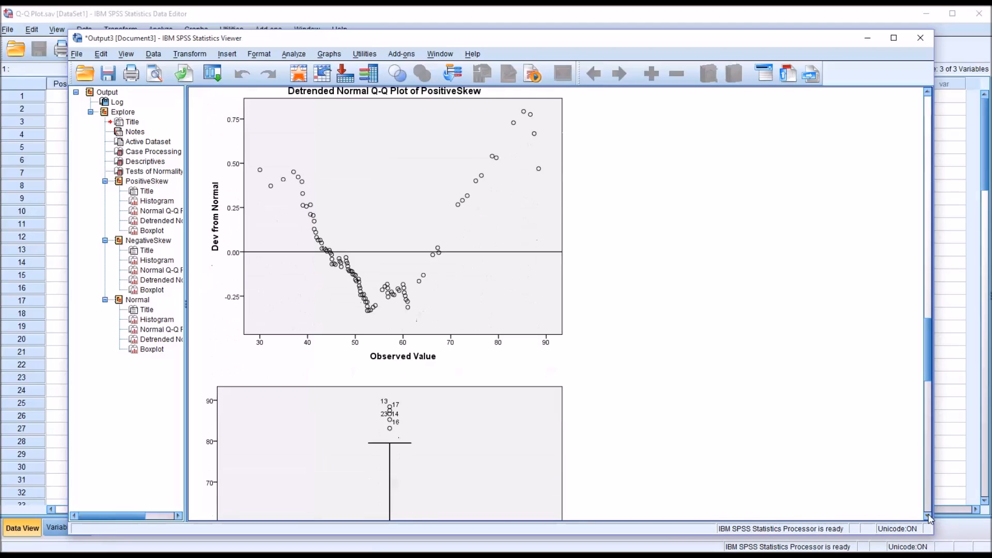
scroll("down", 3)
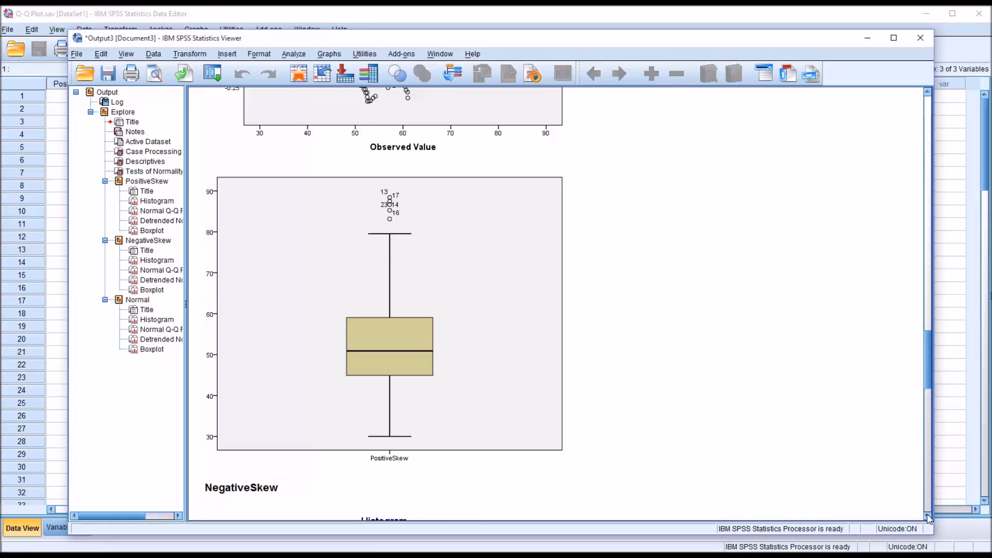
scroll("down", 3)
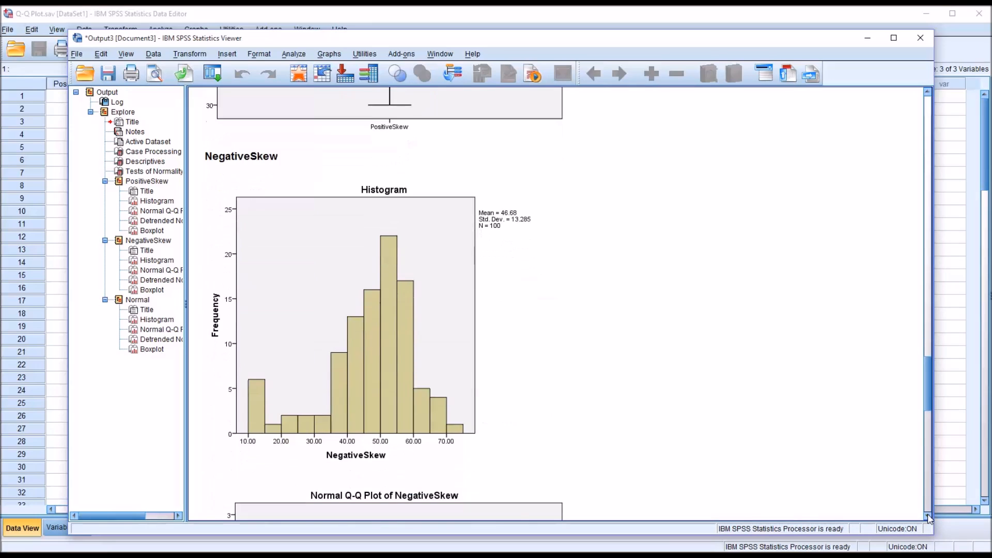
scroll("down", 3)
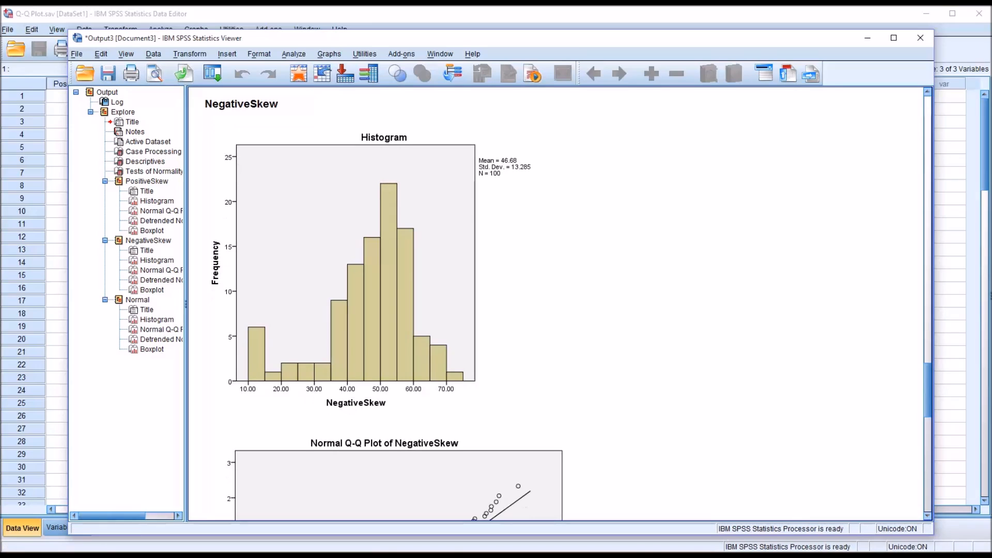
left_click(303, 349)
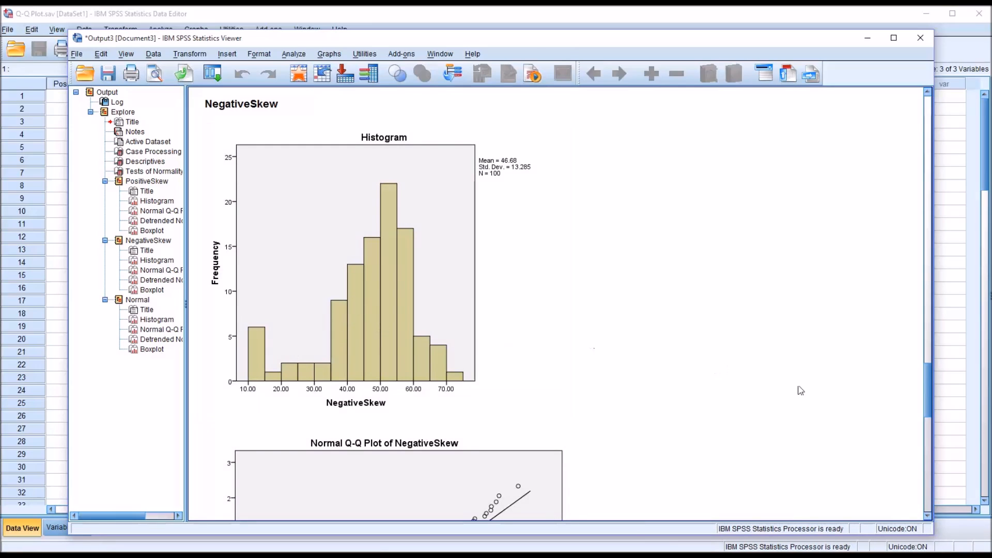
Scroll to the Normal Q-Q Plot of NegativeSkew and select it, revealing its detrended plot
scroll("down", 3)
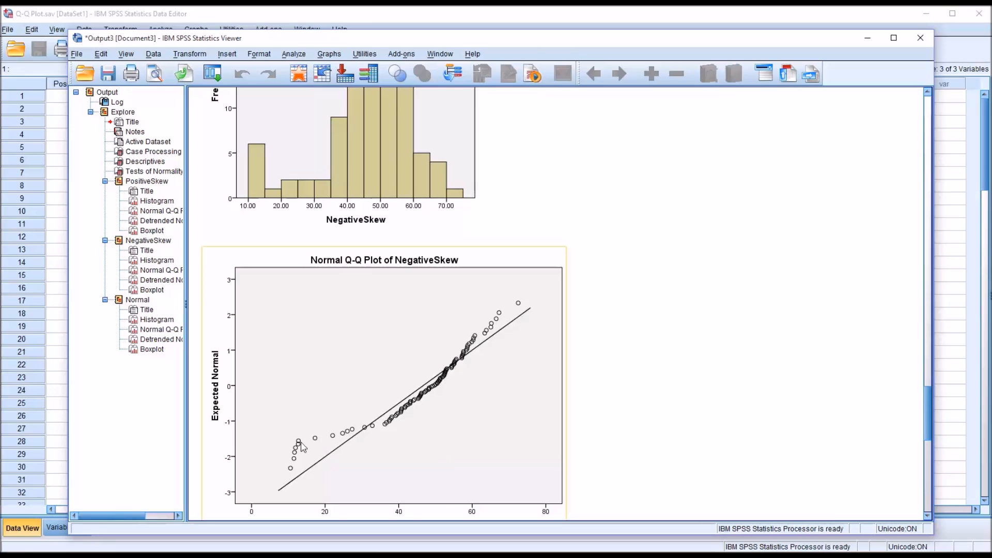
mouse_move(294, 455)
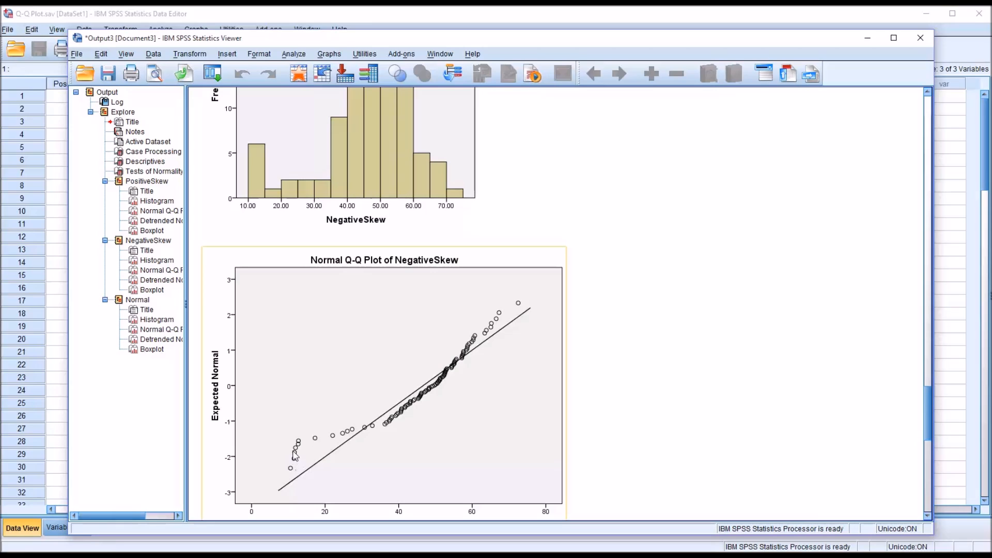
mouse_move(412, 412)
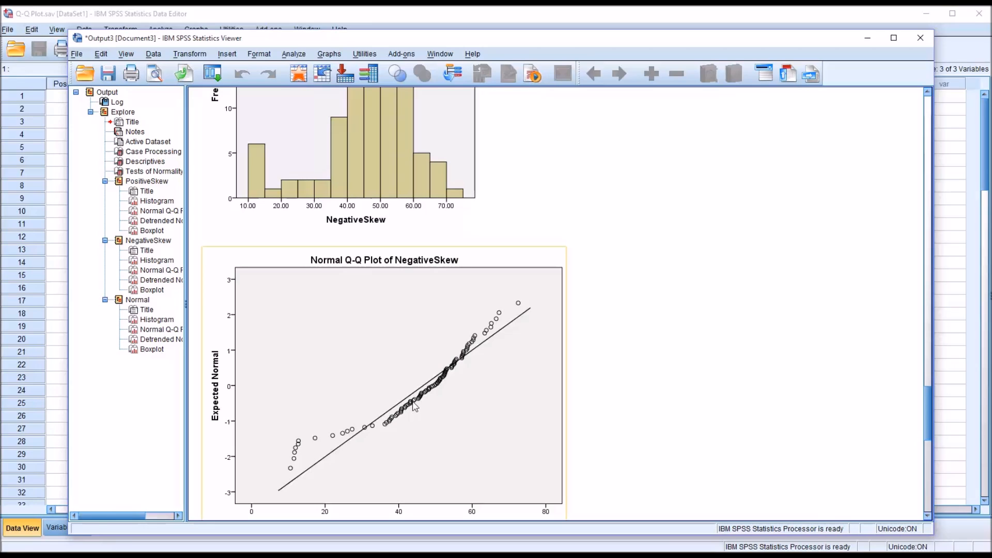
mouse_move(500, 329)
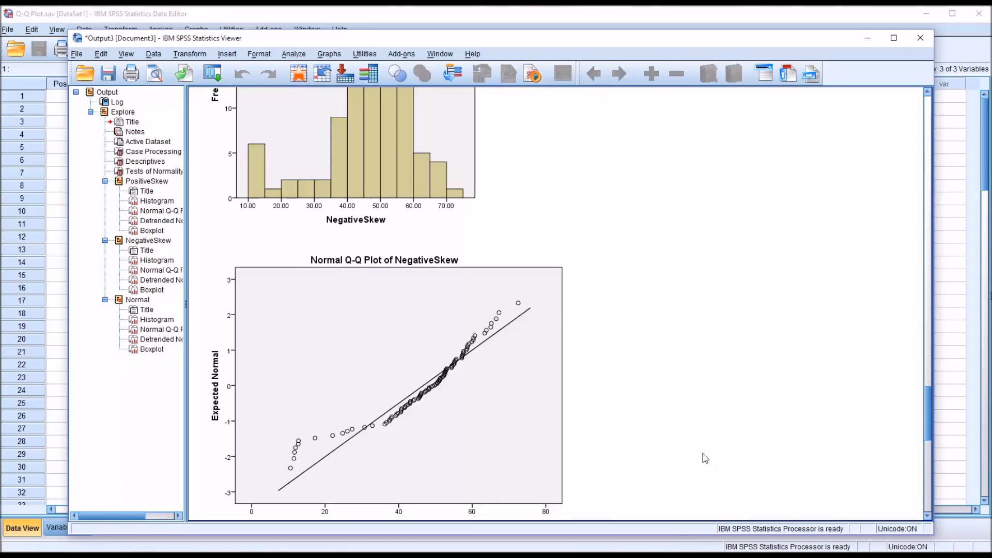
mouse_move(701, 378)
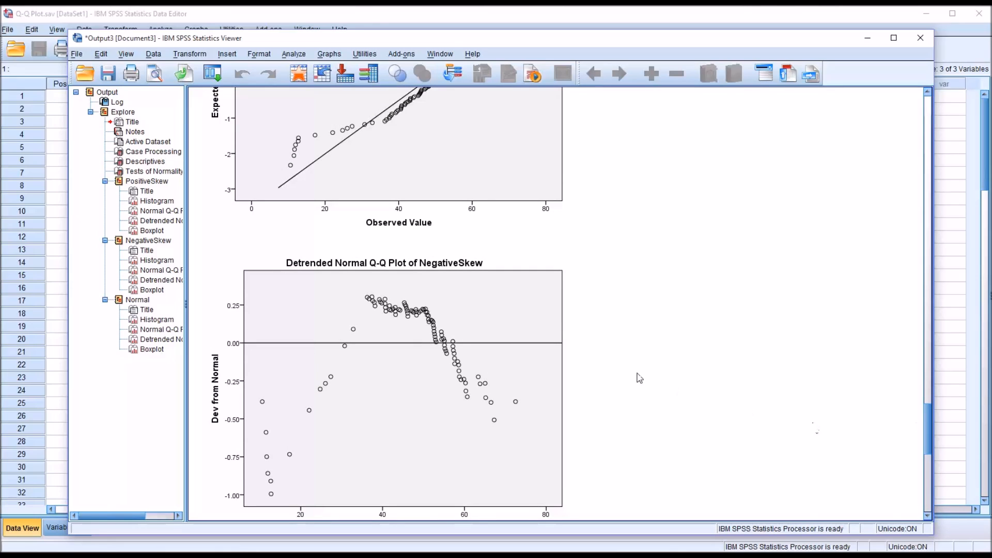
left_click(291, 182)
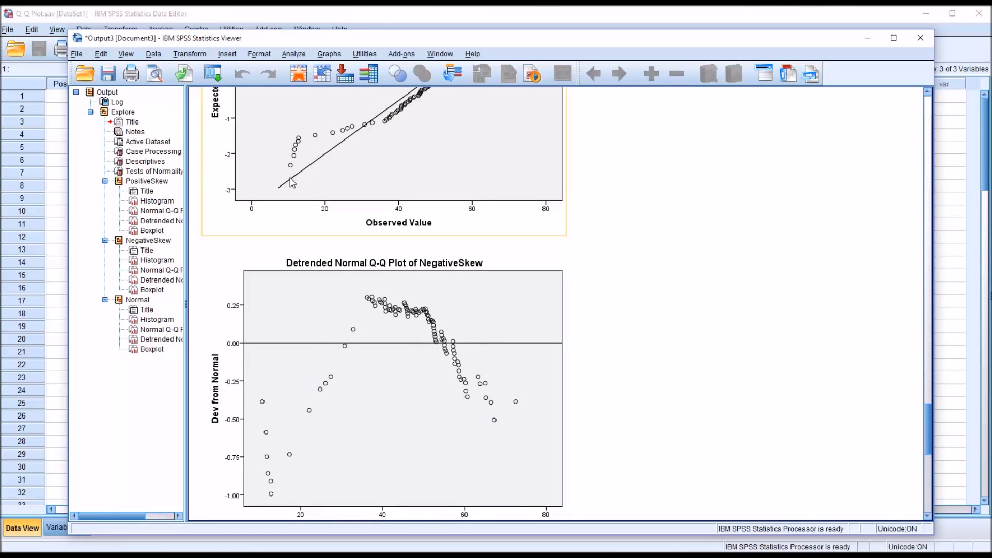
mouse_move(291, 179)
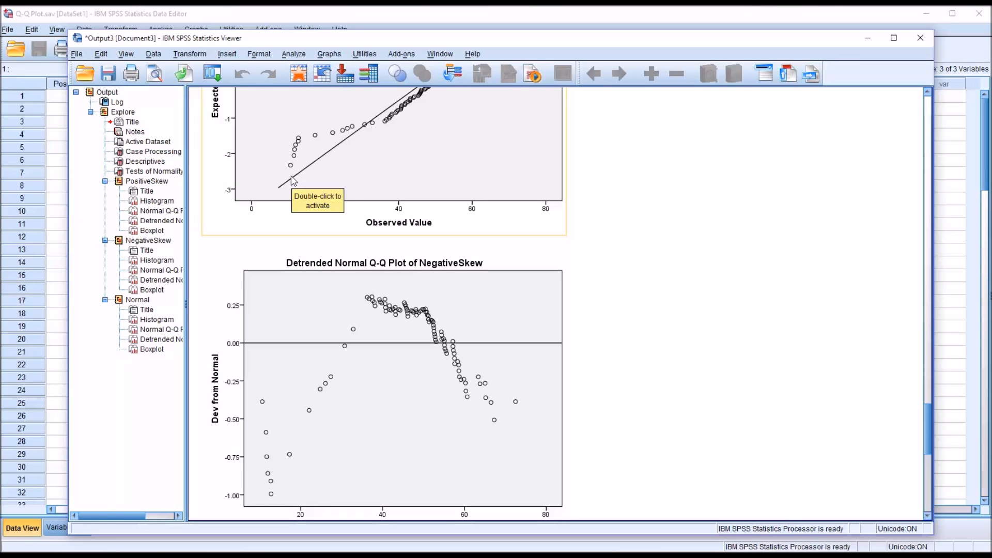
mouse_move(292, 170)
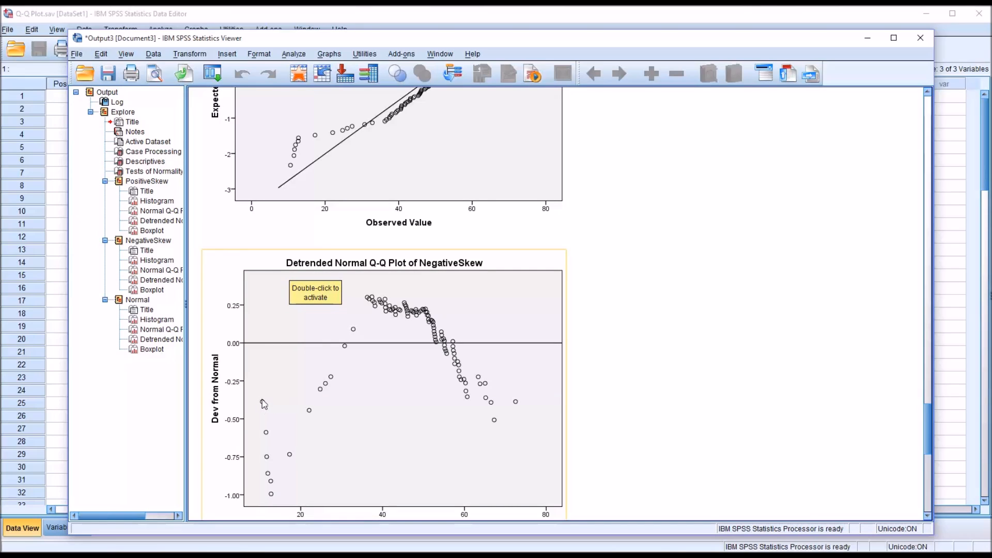
mouse_move(319, 412)
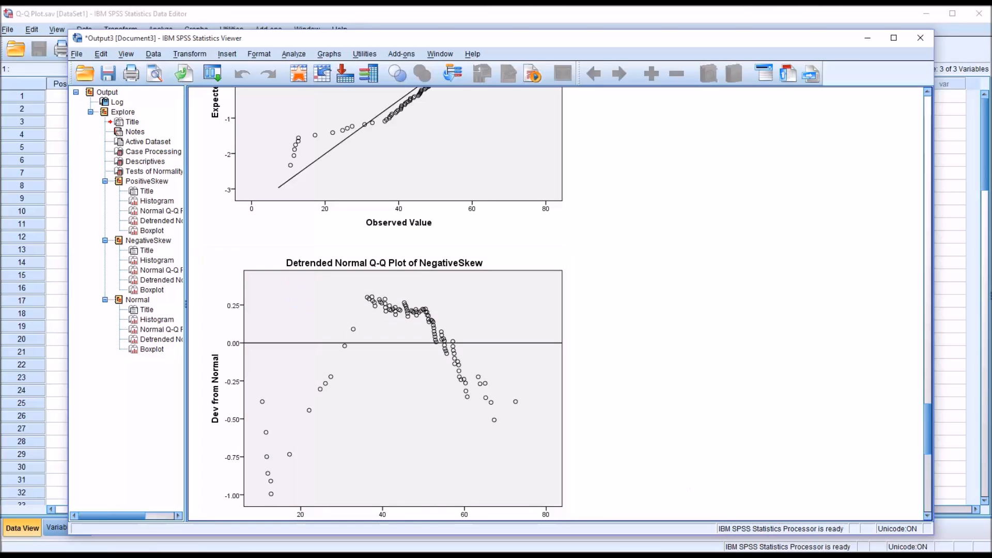
Scroll past the NegativeSkew boxplot to the Normal variable's histogram and Normal Q-Q Plot
scroll("down", 3)
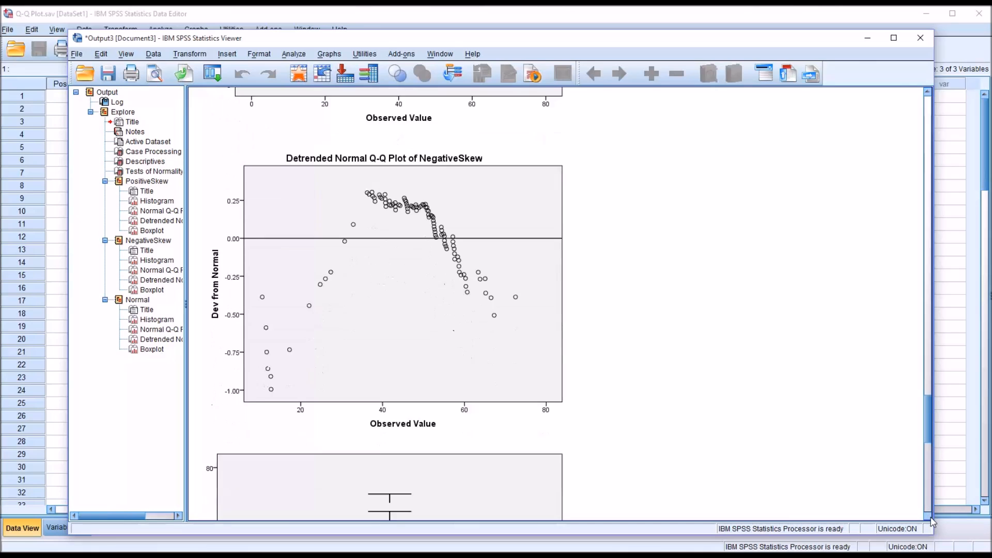
scroll("down", 3)
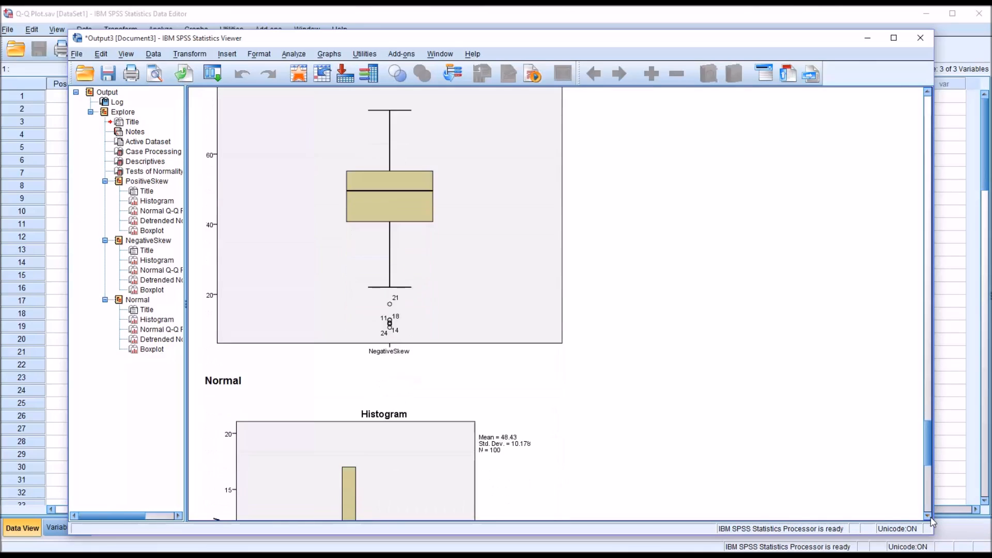
scroll("down", 3)
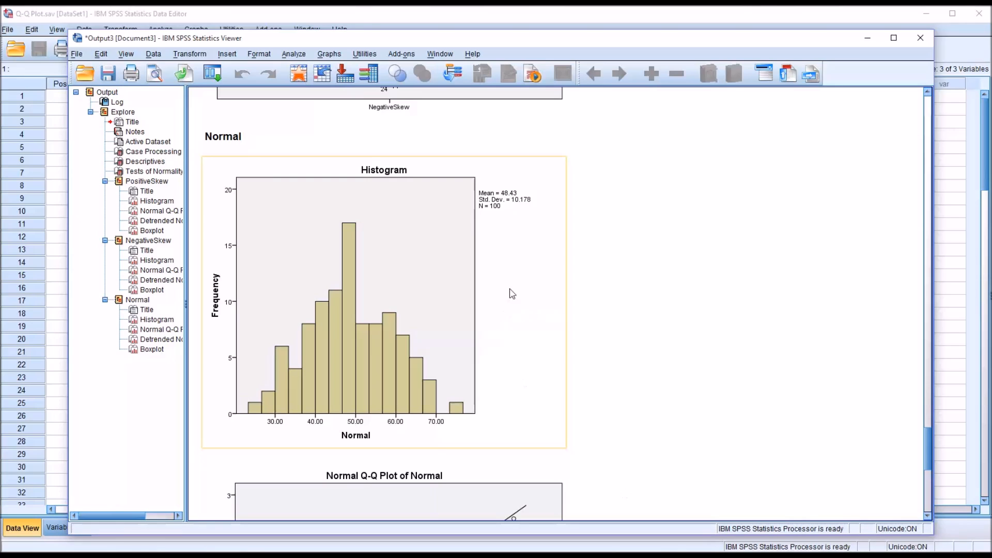
mouse_move(311, 390)
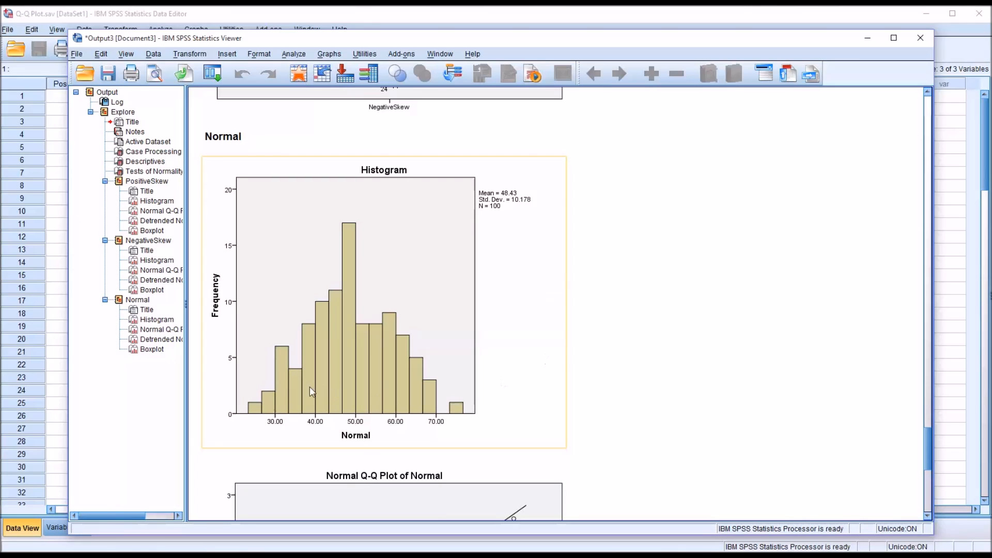
mouse_move(277, 404)
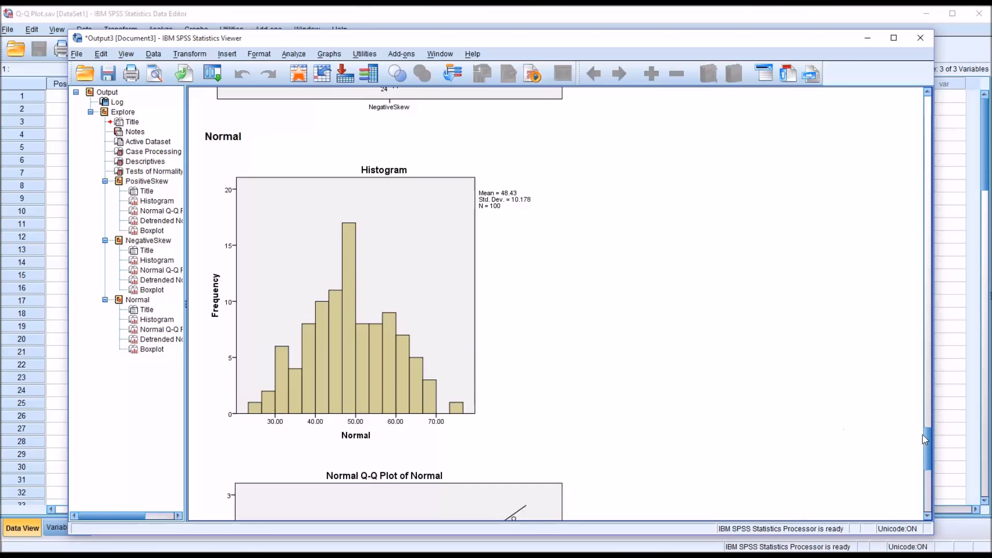
scroll("down", 3)
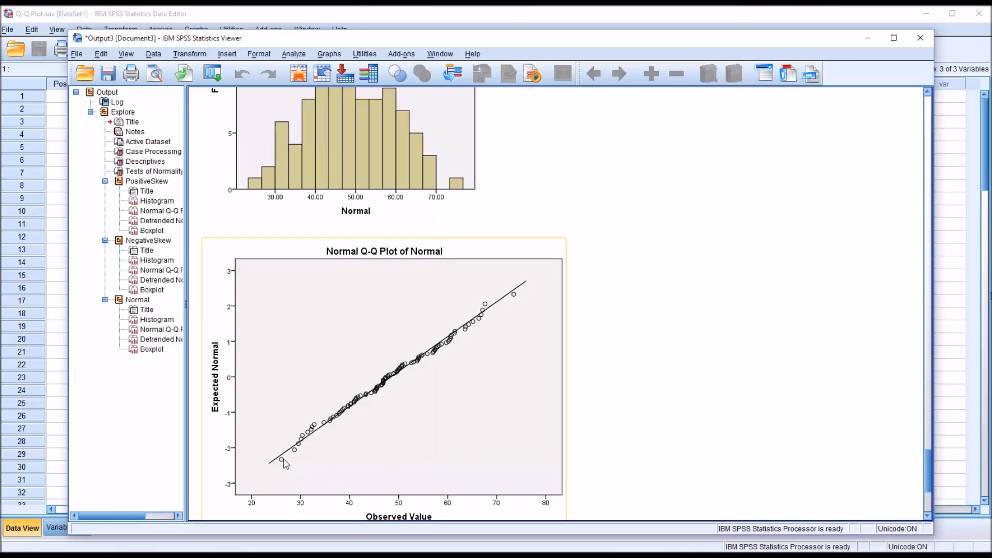
mouse_move(351, 413)
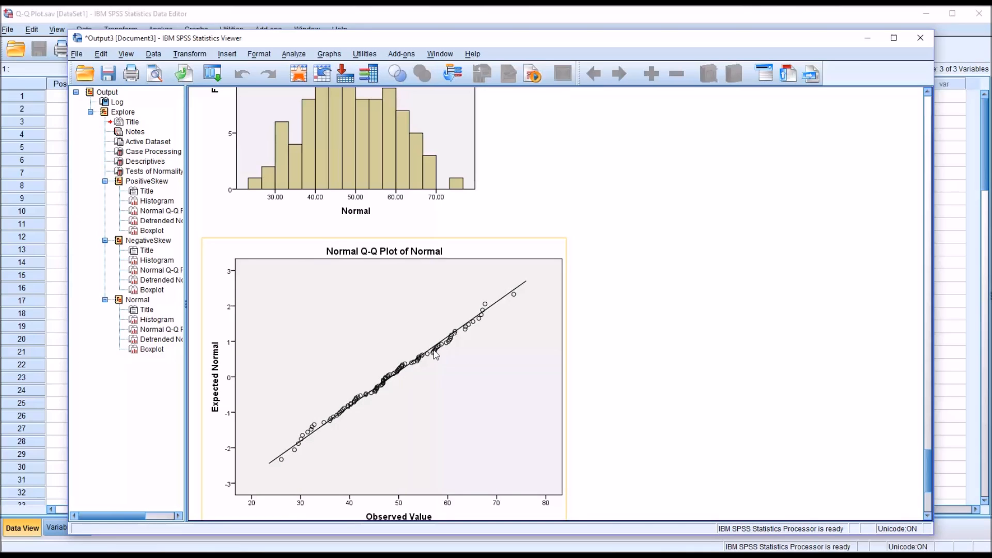
mouse_move(349, 414)
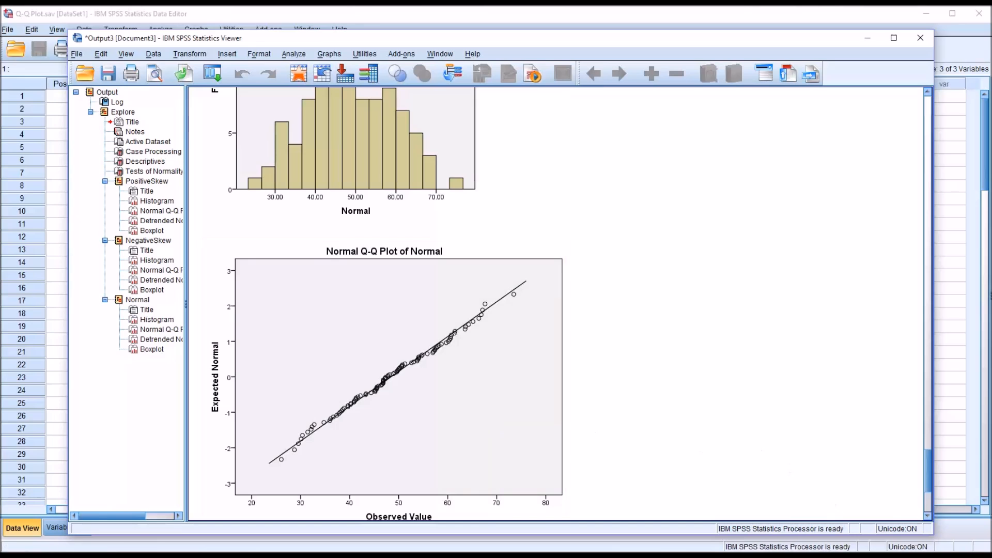
Scroll to the Detrended Normal Q-Q Plot of Normal and select it
scroll("down", 3)
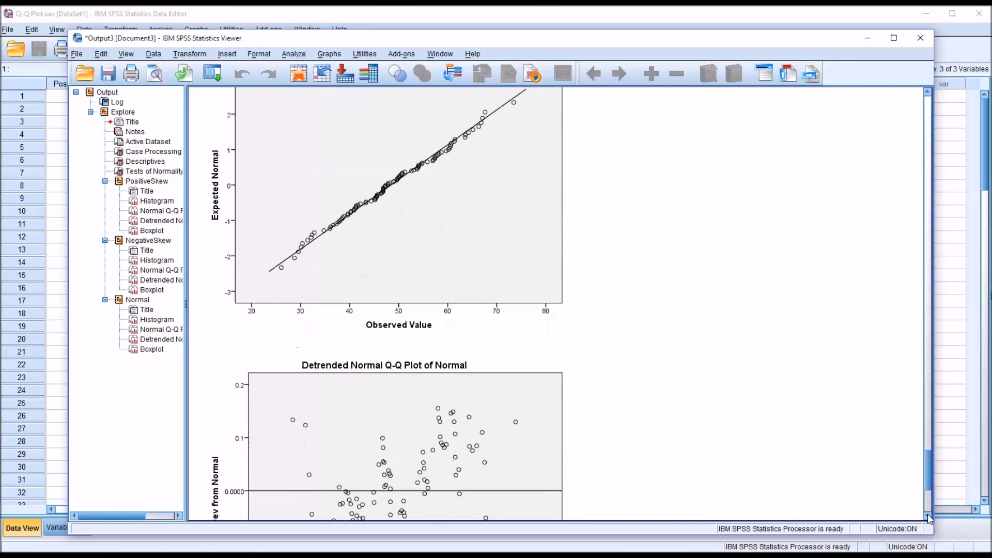
scroll("down", 3)
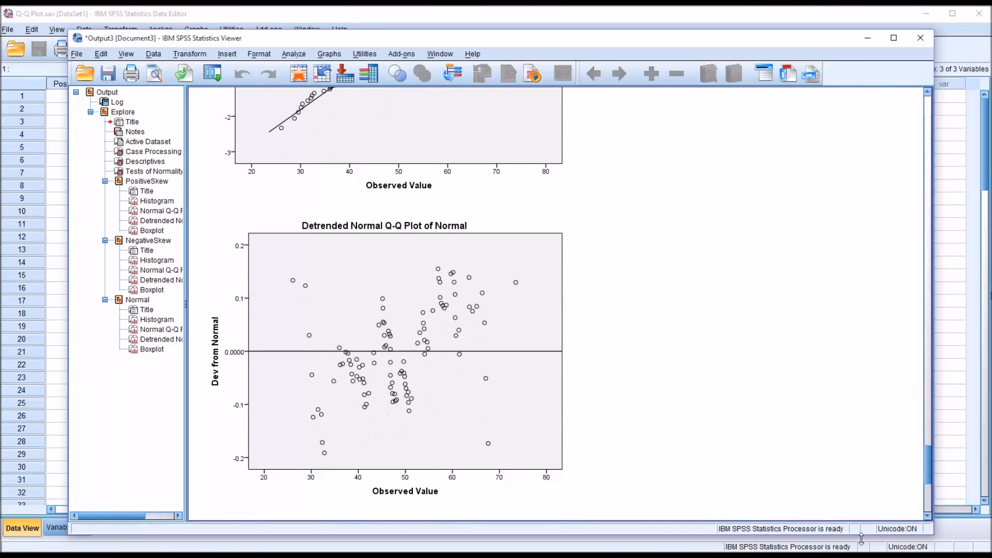
left_click(380, 140)
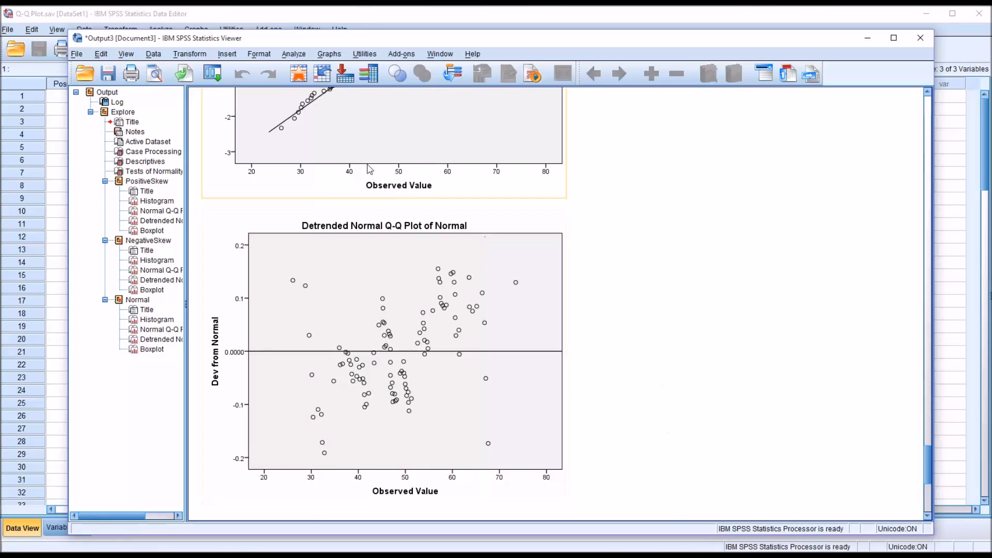
mouse_move(284, 130)
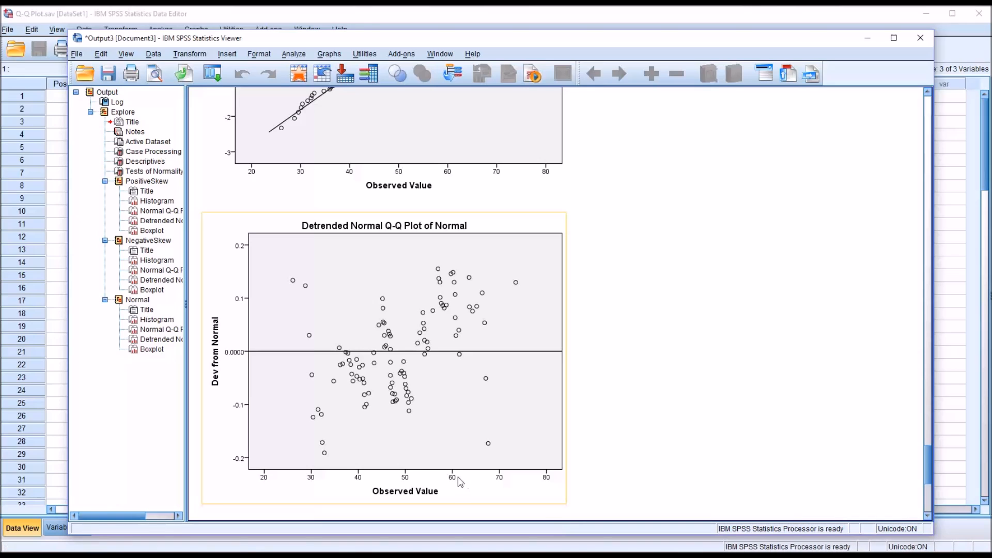
mouse_move(292, 283)
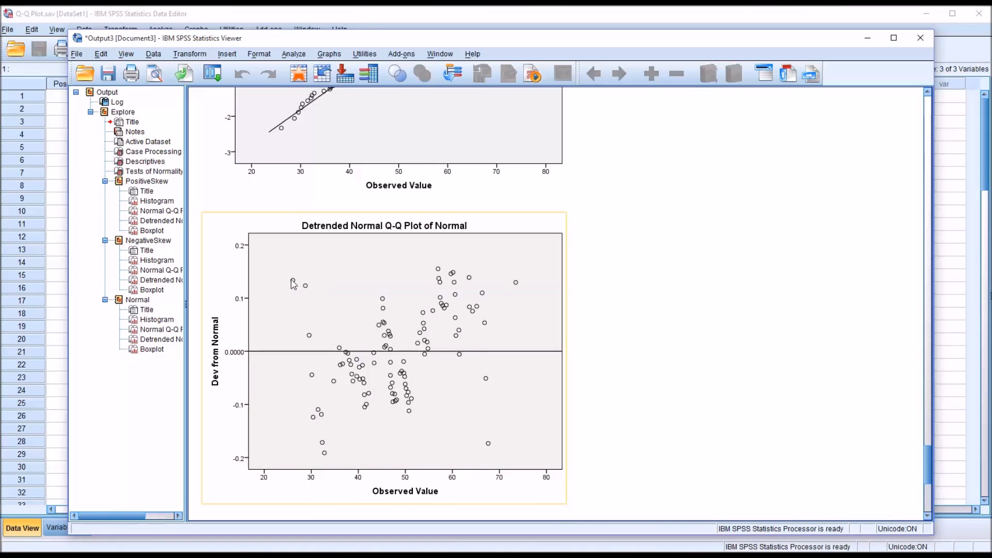
mouse_move(376, 269)
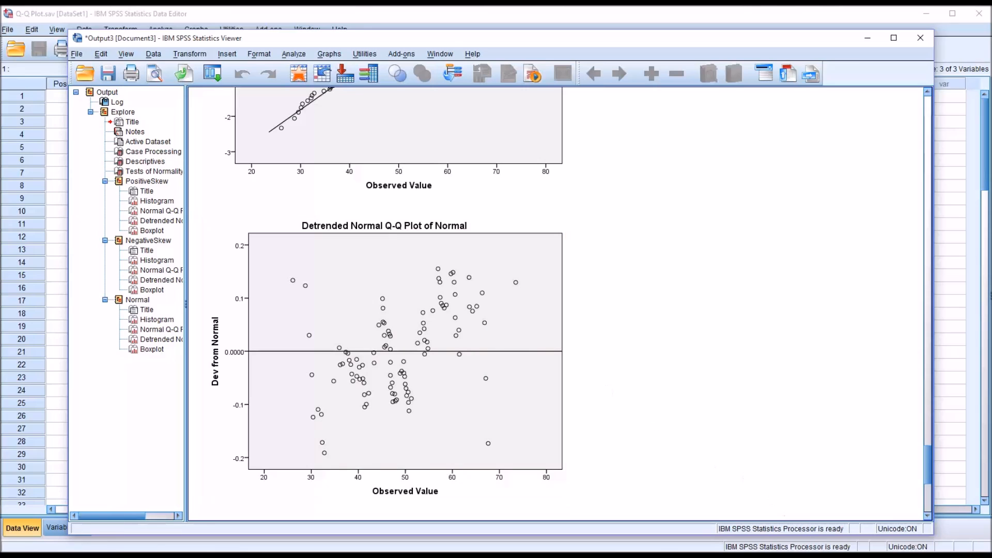
mouse_move(637, 317)
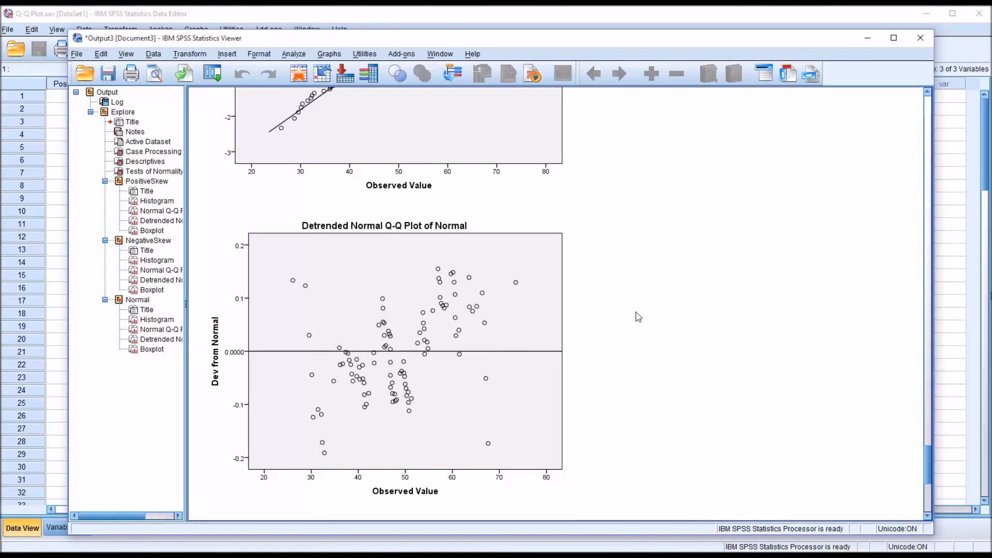
mouse_move(417, 65)
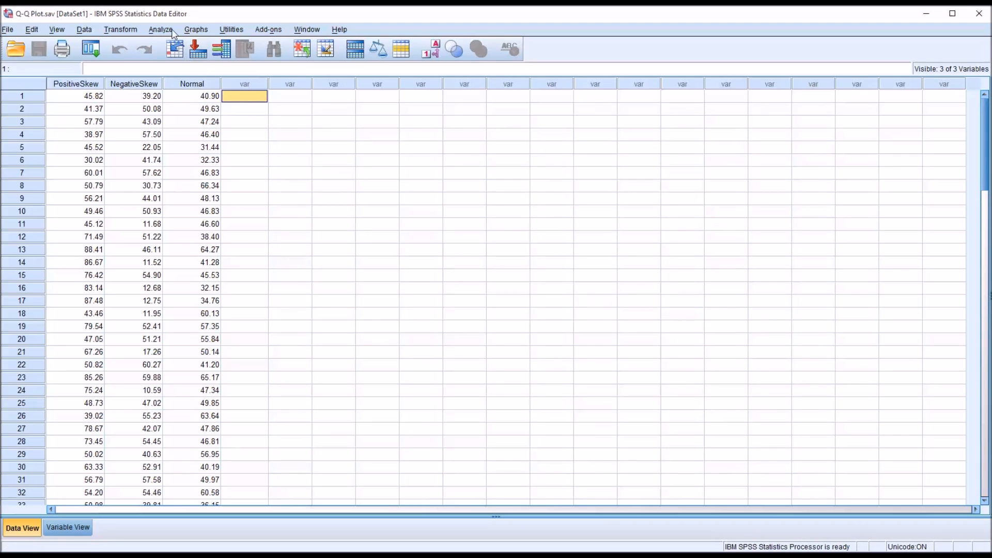
Start a Q-Q Plots analysis from Analyze > Descriptive Statistics
left_click(161, 29)
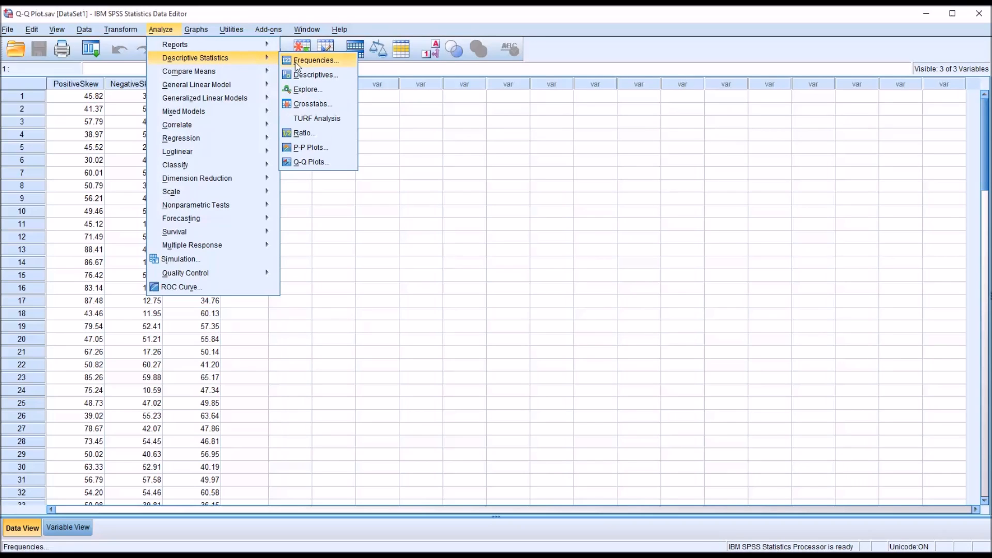
mouse_move(311, 162)
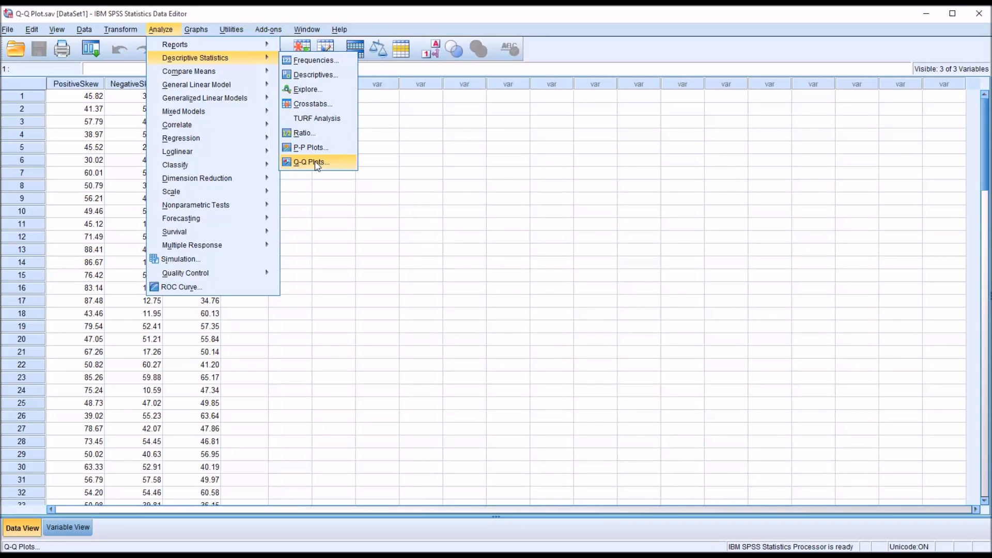
left_click(311, 163)
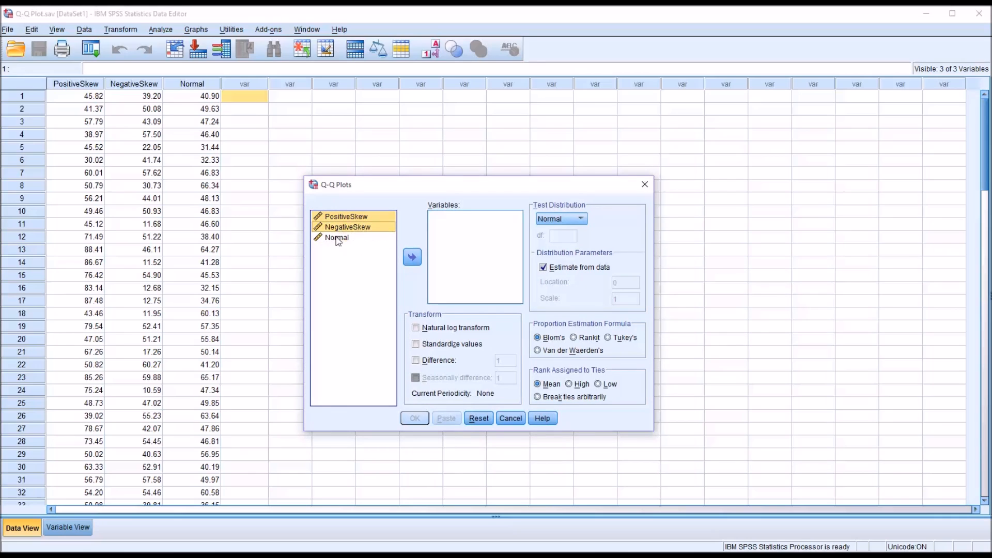
Plot PositiveSkew, NegativeSkew and Normal against a Normal test distribution
left_click(412, 258)
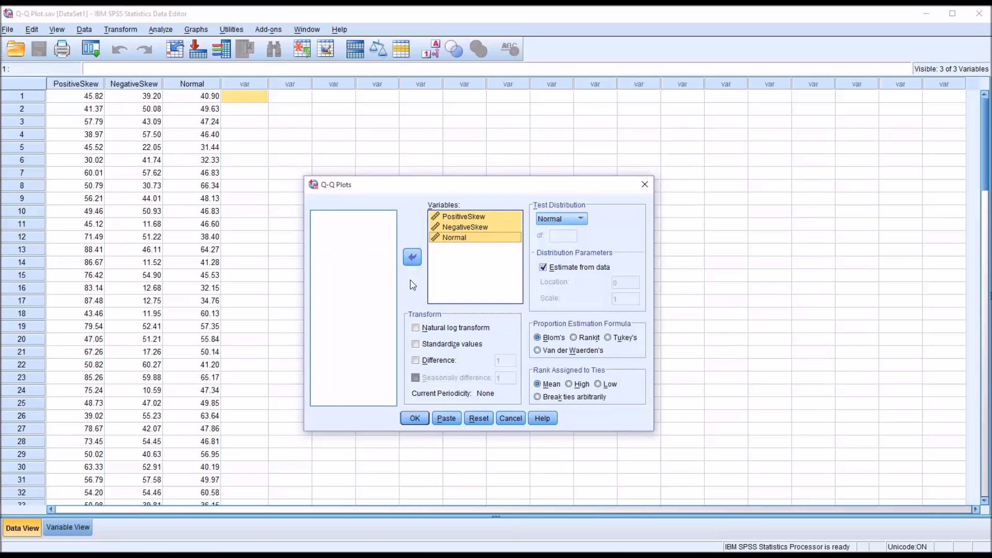
mouse_move(479, 309)
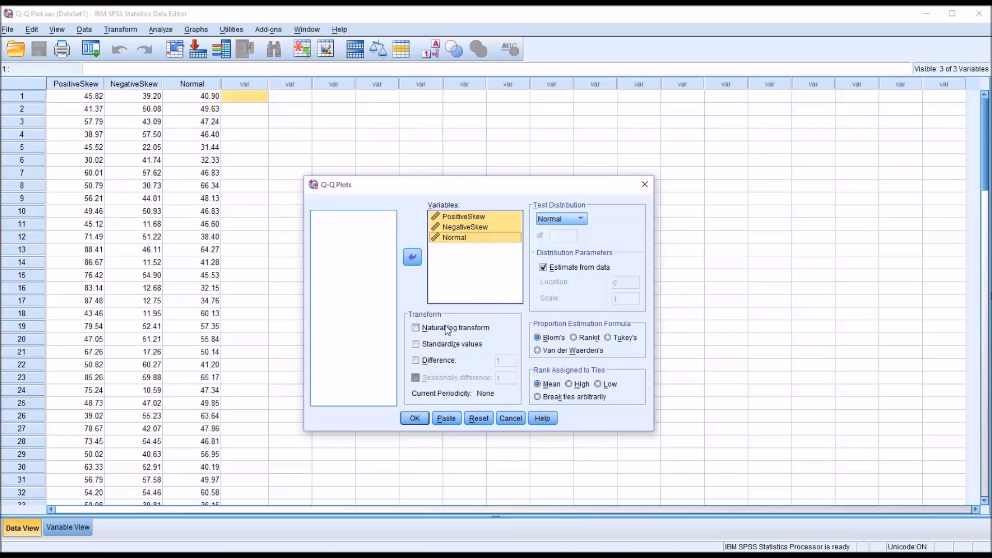
mouse_move(480, 304)
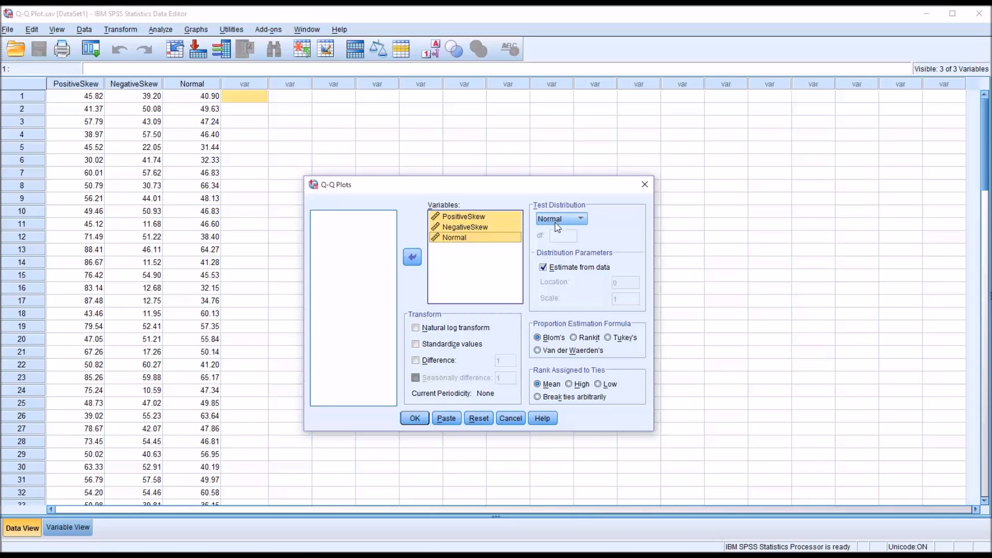
left_click(580, 218)
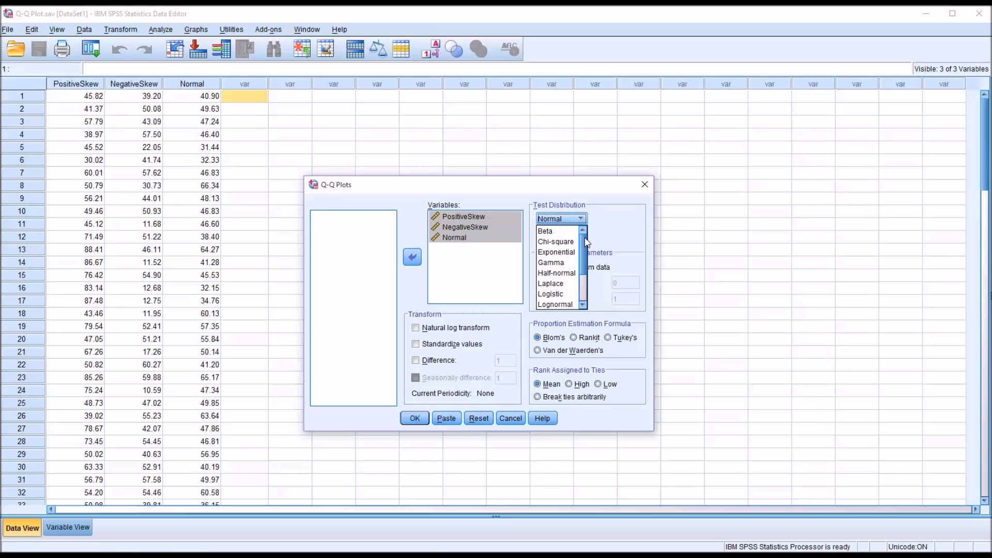
scroll("down", 3)
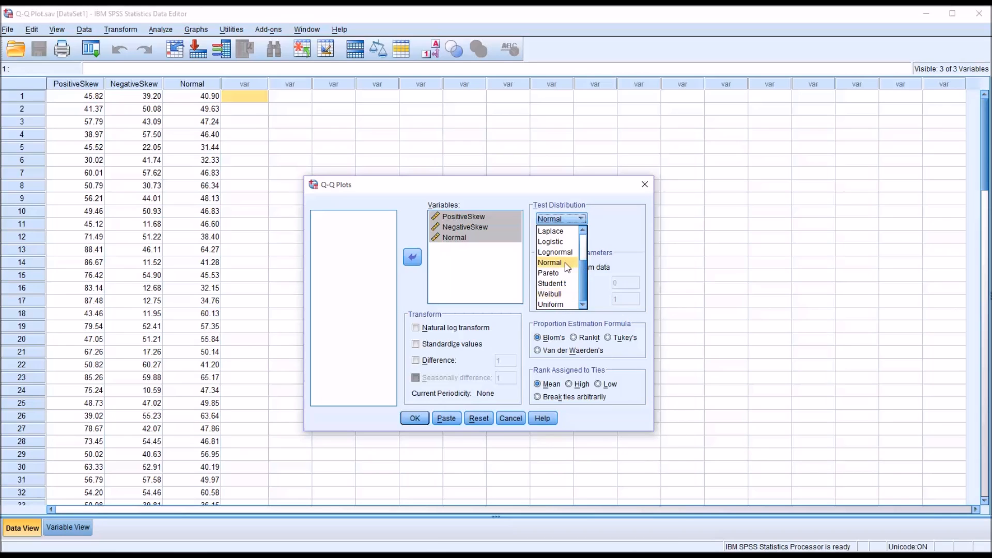
left_click(550, 262)
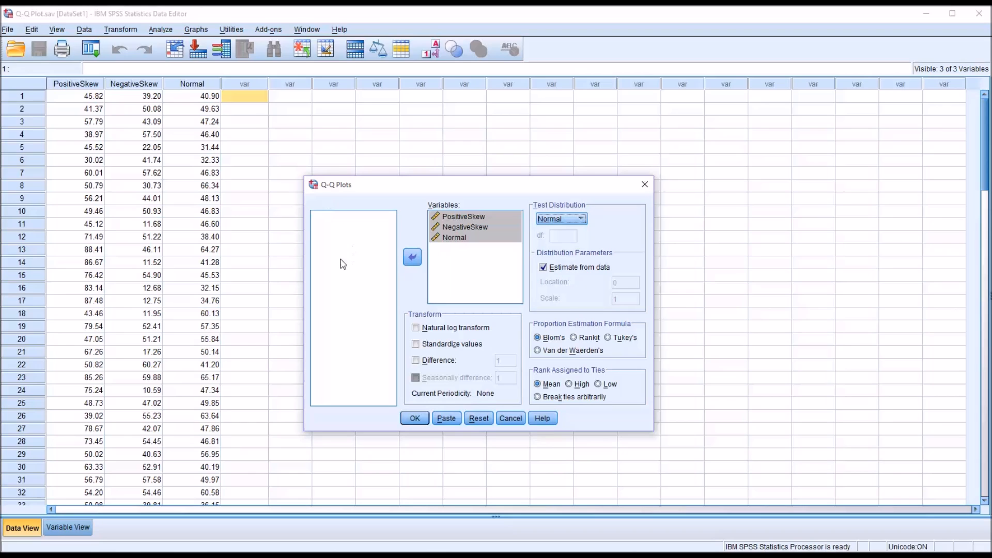
mouse_move(497, 387)
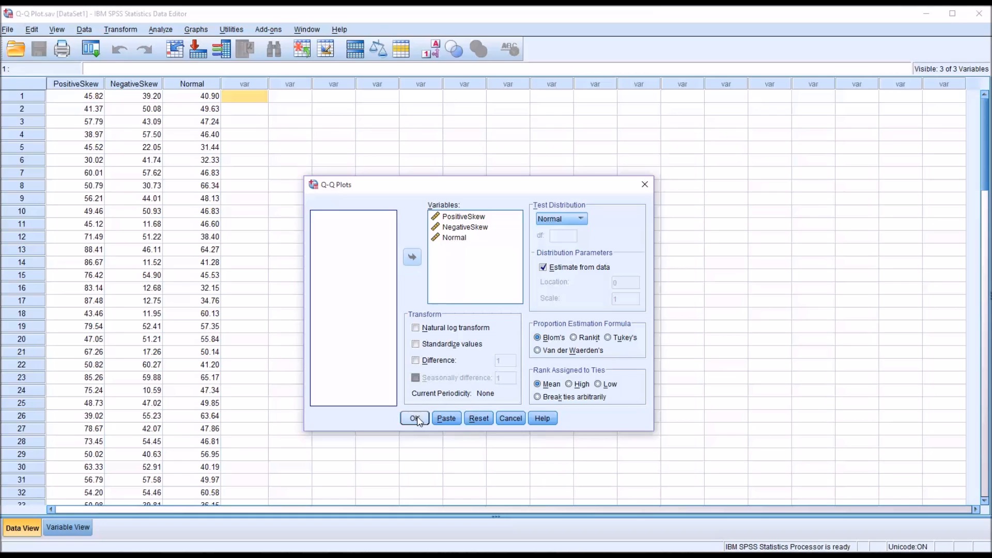
Run the Q-Q Plots and review the normal and detrended plots for PositiveSkew, NegativeSkew and Normal
left_click(415, 419)
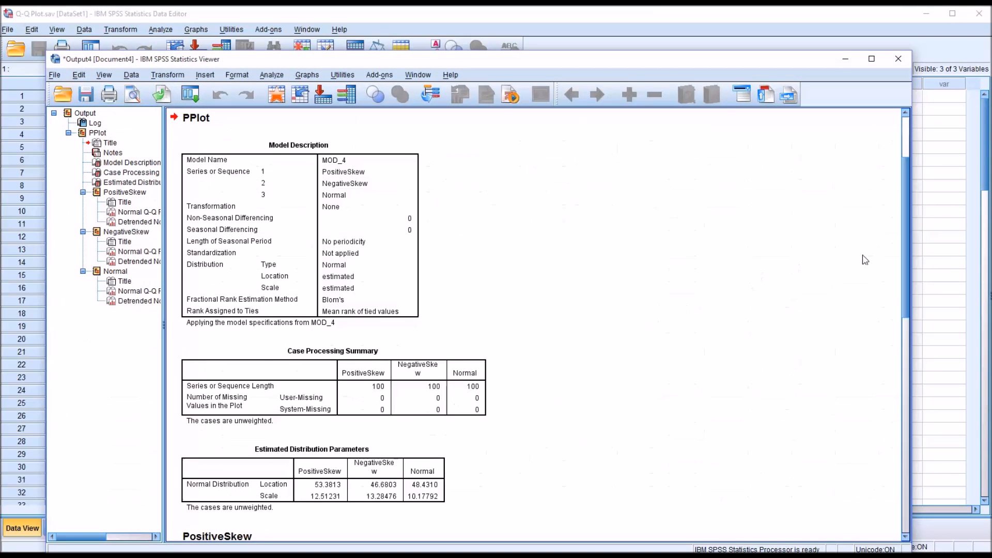
scroll("down", 3)
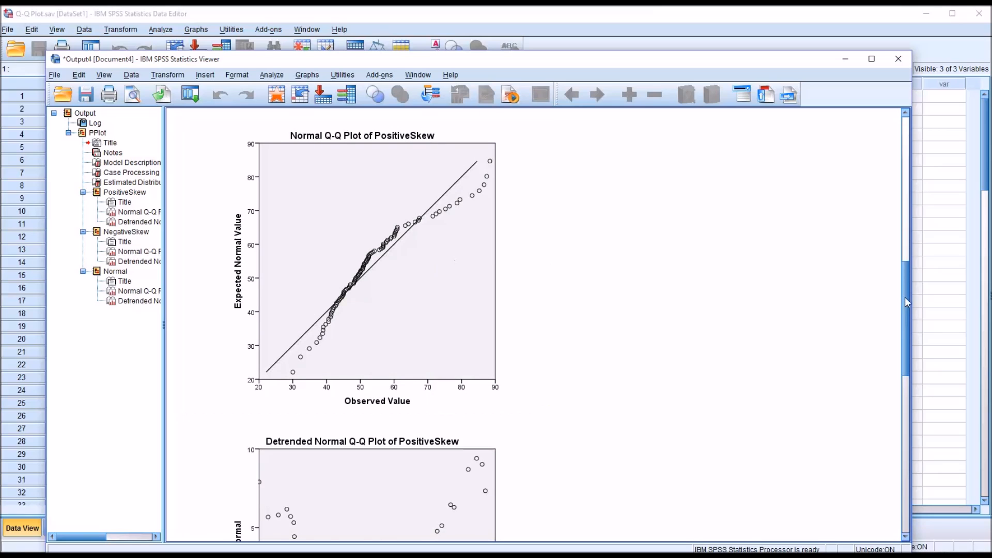
scroll("down", 3)
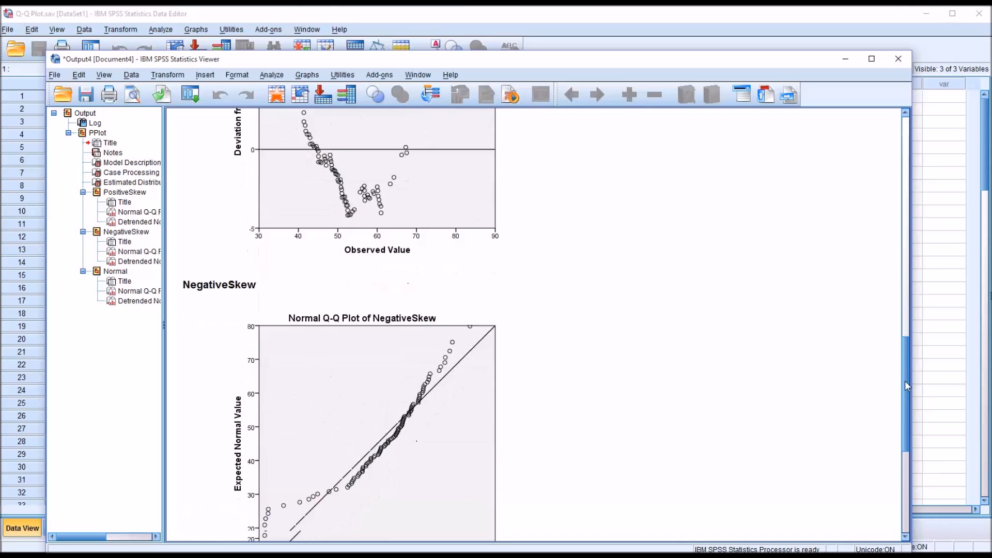
scroll("down", 3)
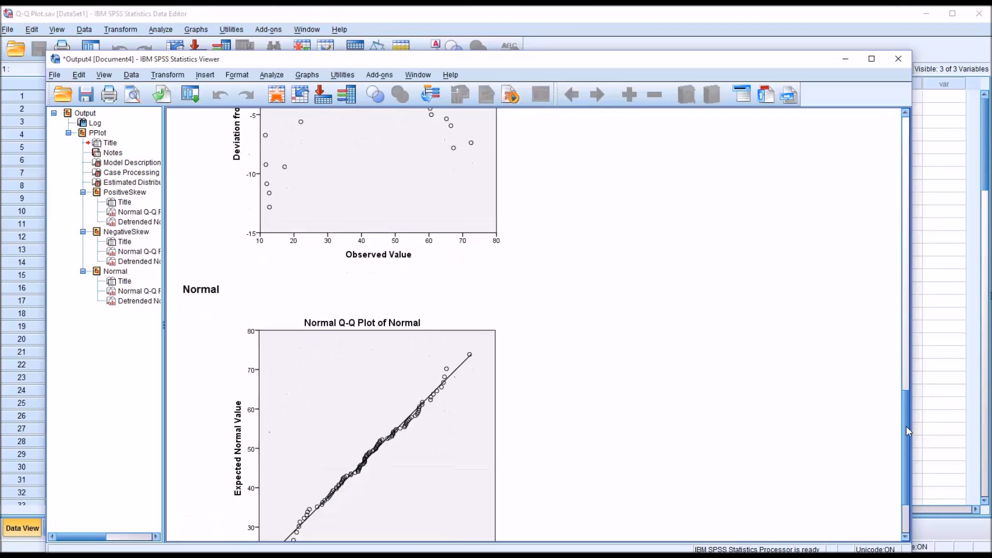
scroll("down", 3)
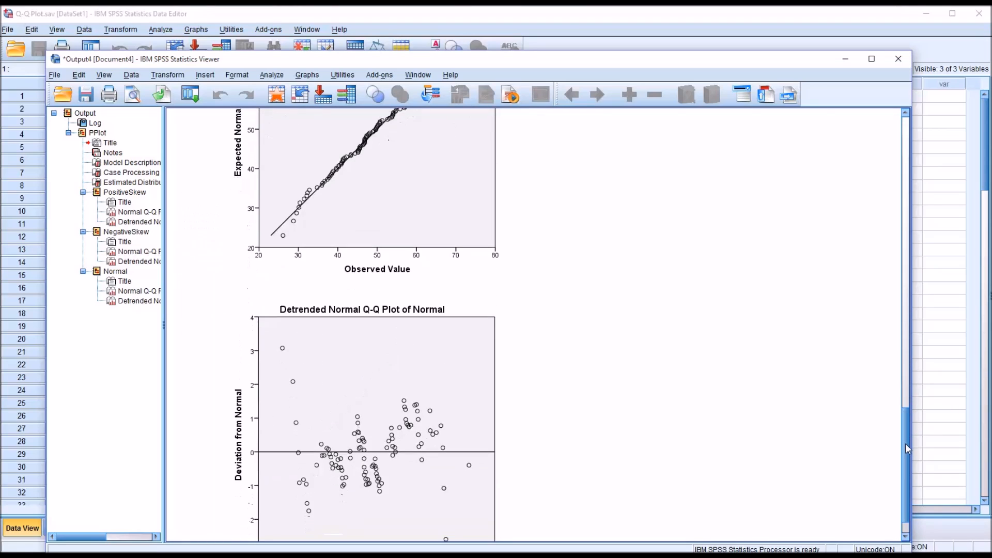